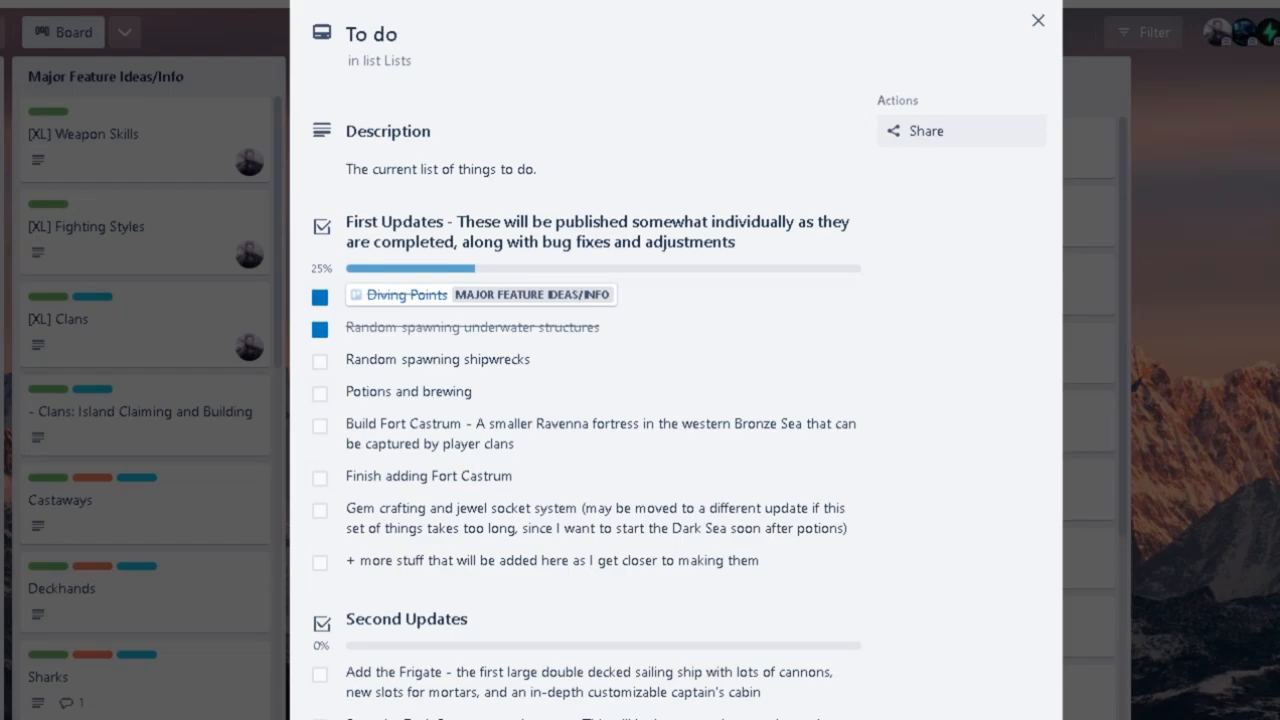
Close the To do card to return to the game-development board.
left_click(1036, 20)
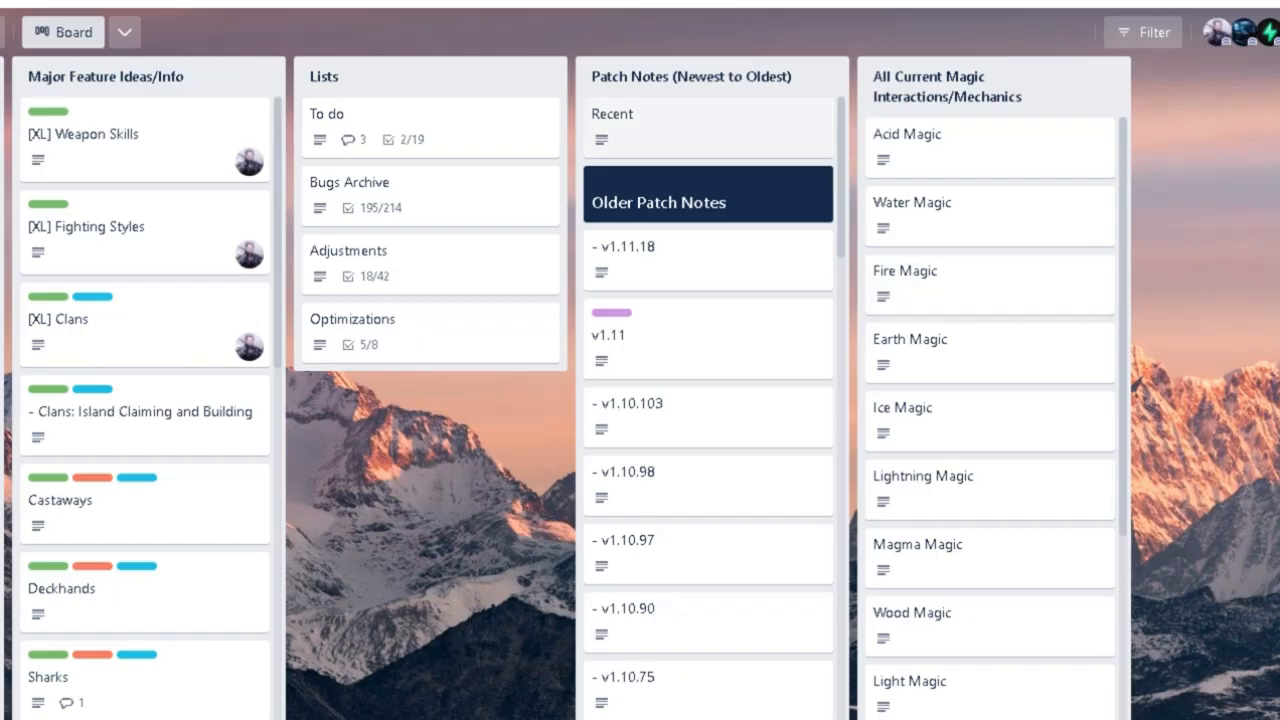
Open the Recent patch-notes card and skim its v1.11.33 and v1.11.32 change lists.
left_click(612, 112)
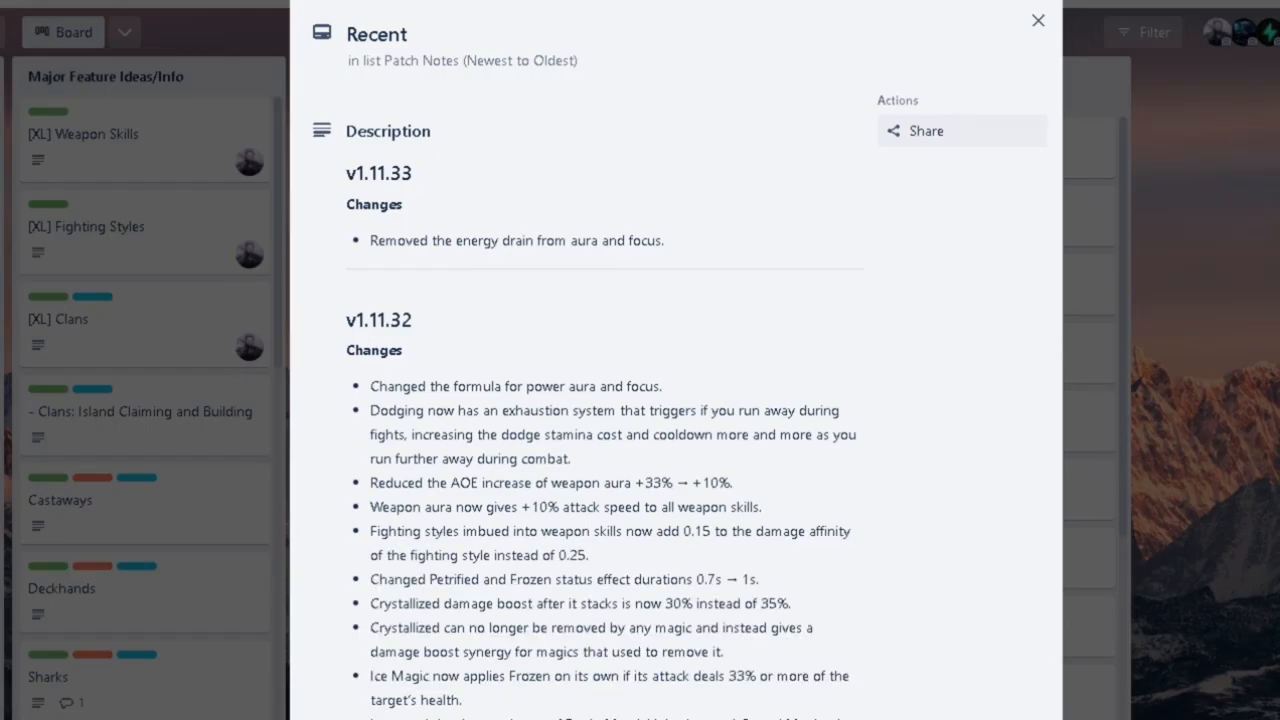
scroll("down", 3)
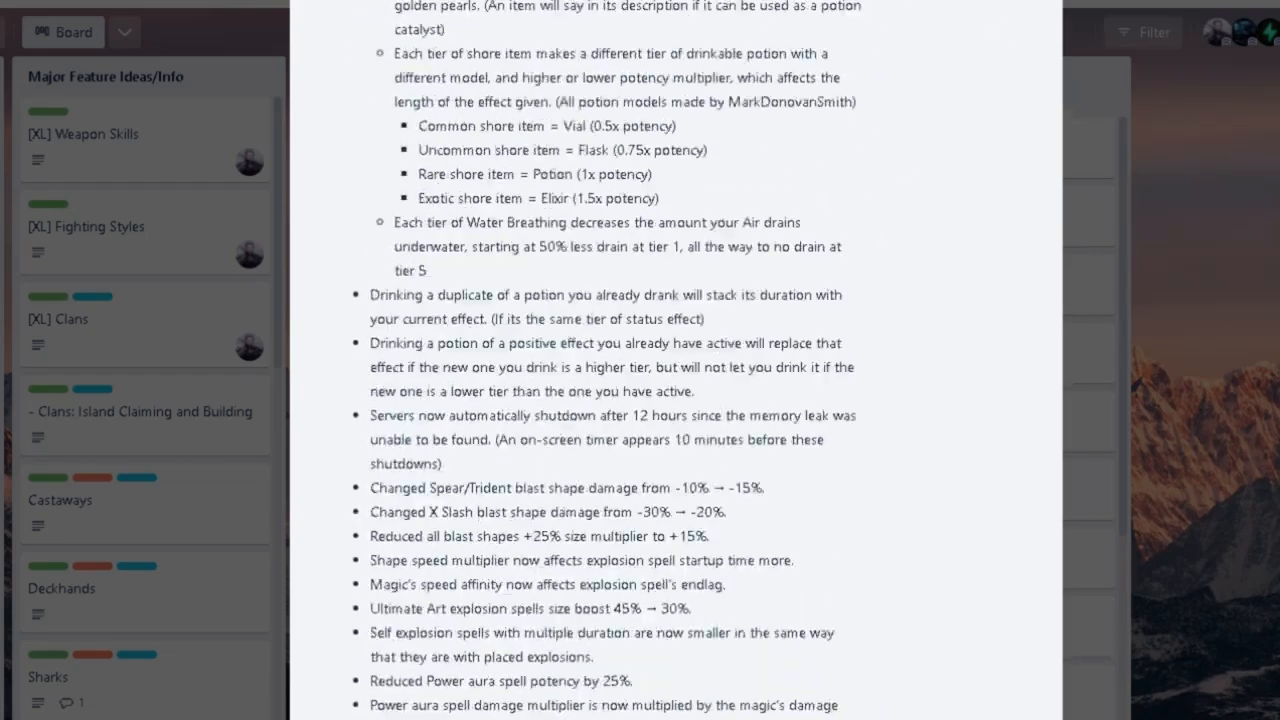
scroll("up", 3)
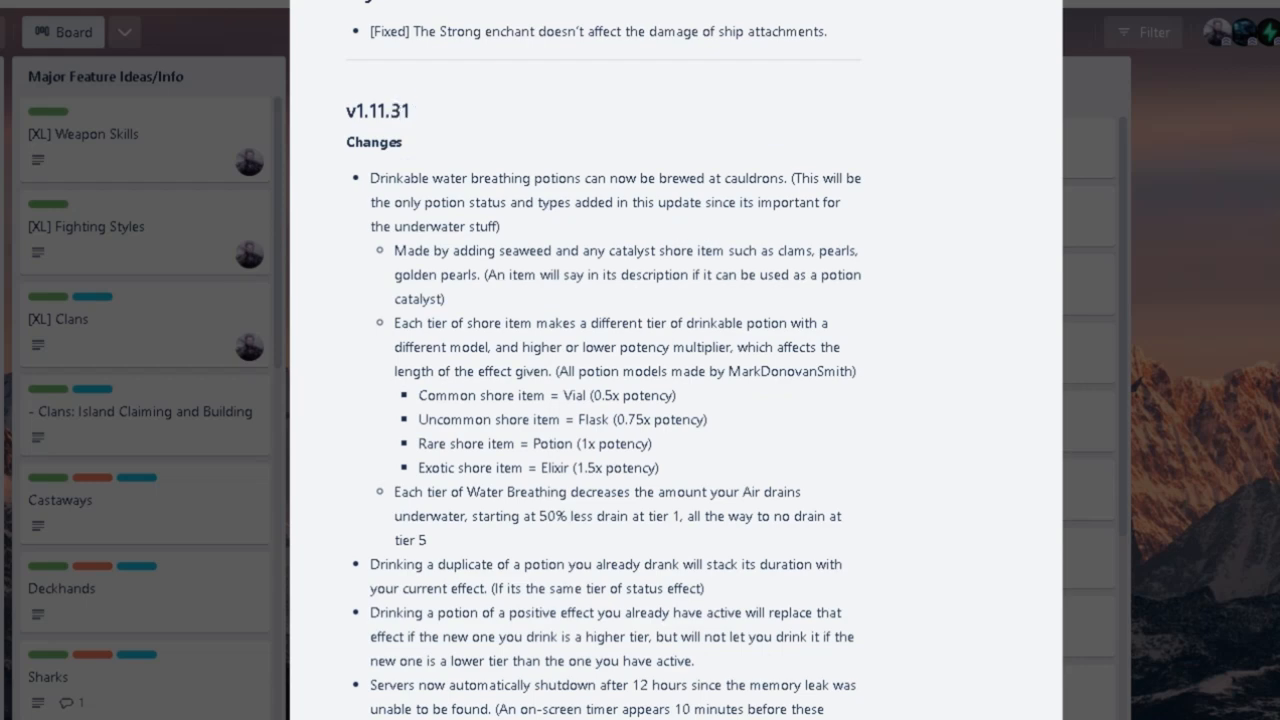
scroll("down", 3)
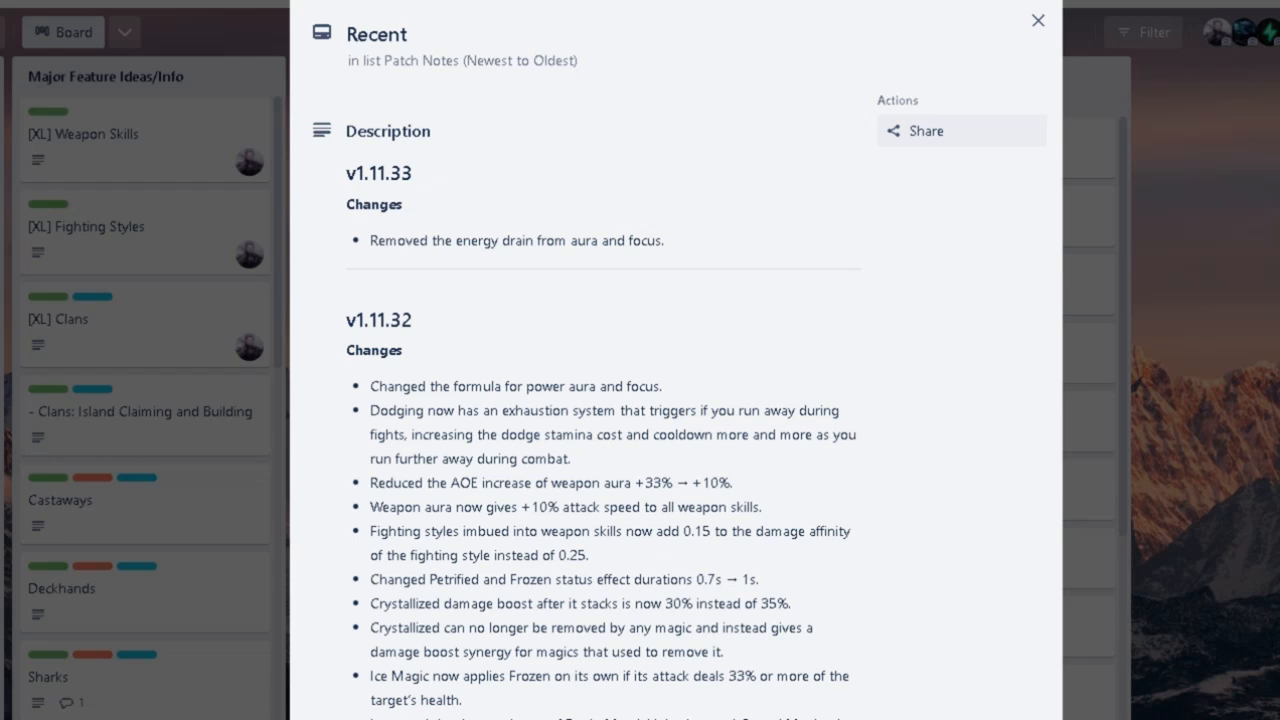
double_click(370, 172)
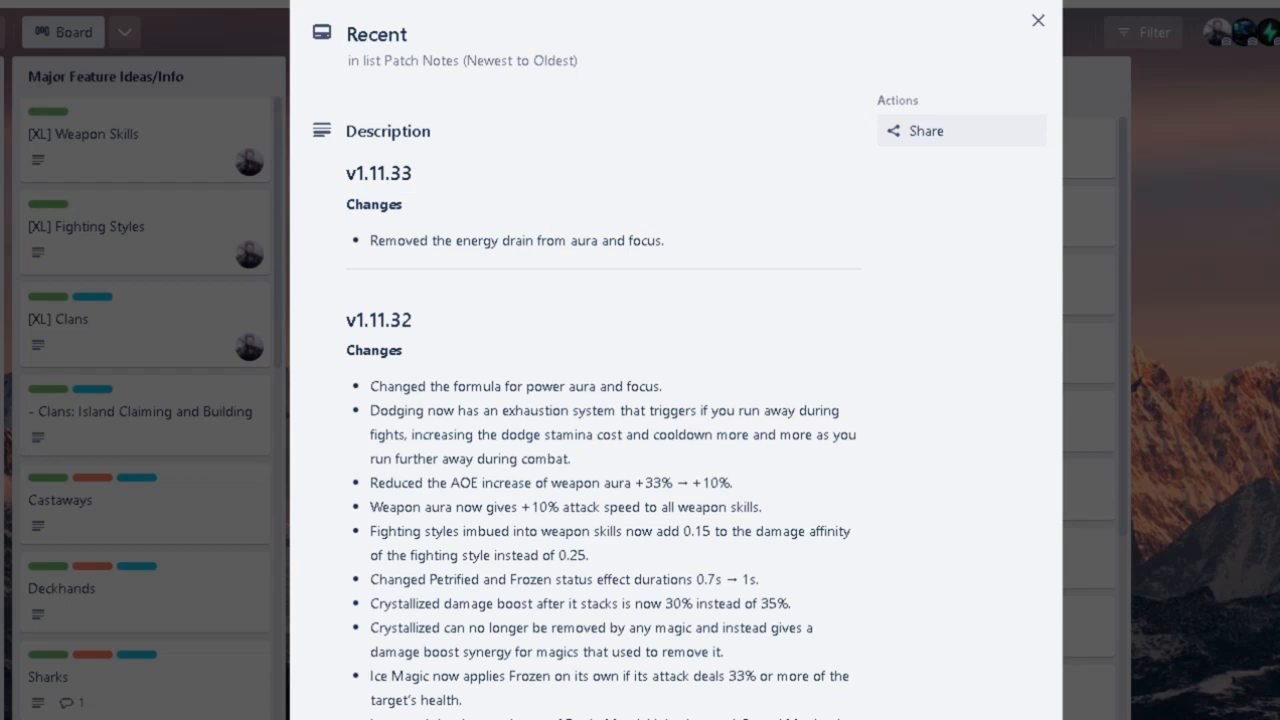
double_click(496, 386)
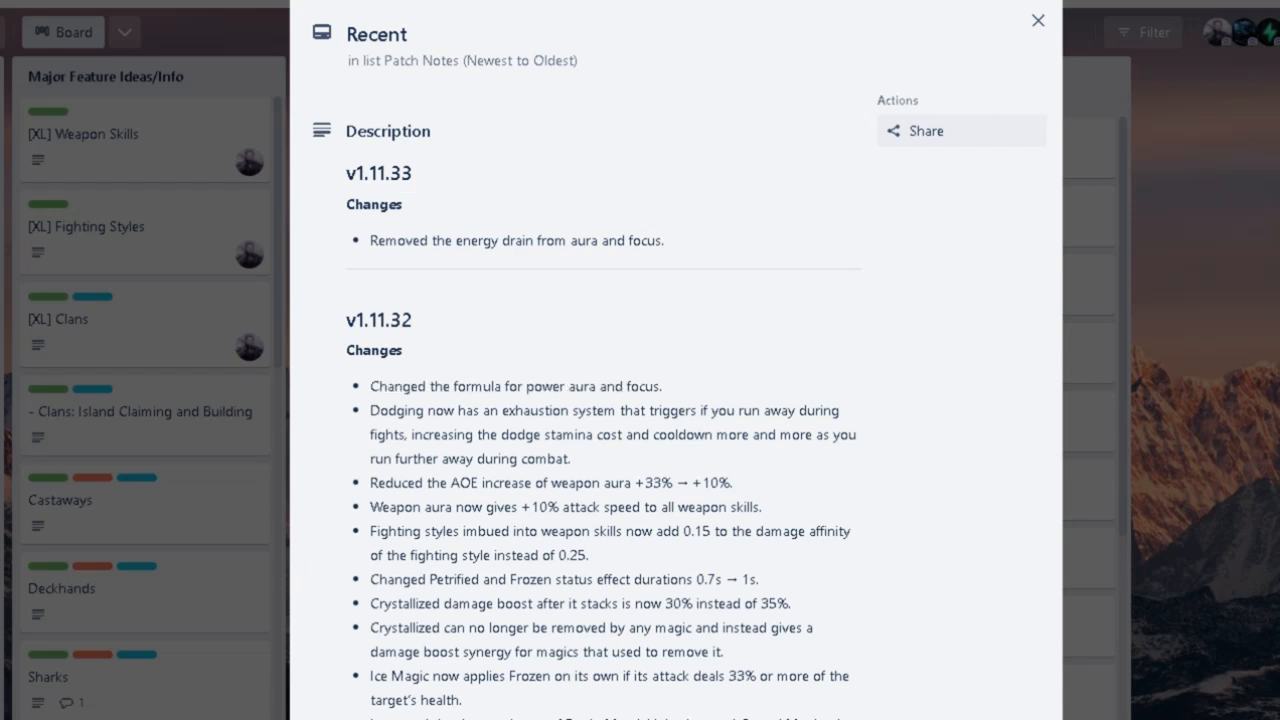
double_click(376, 410)
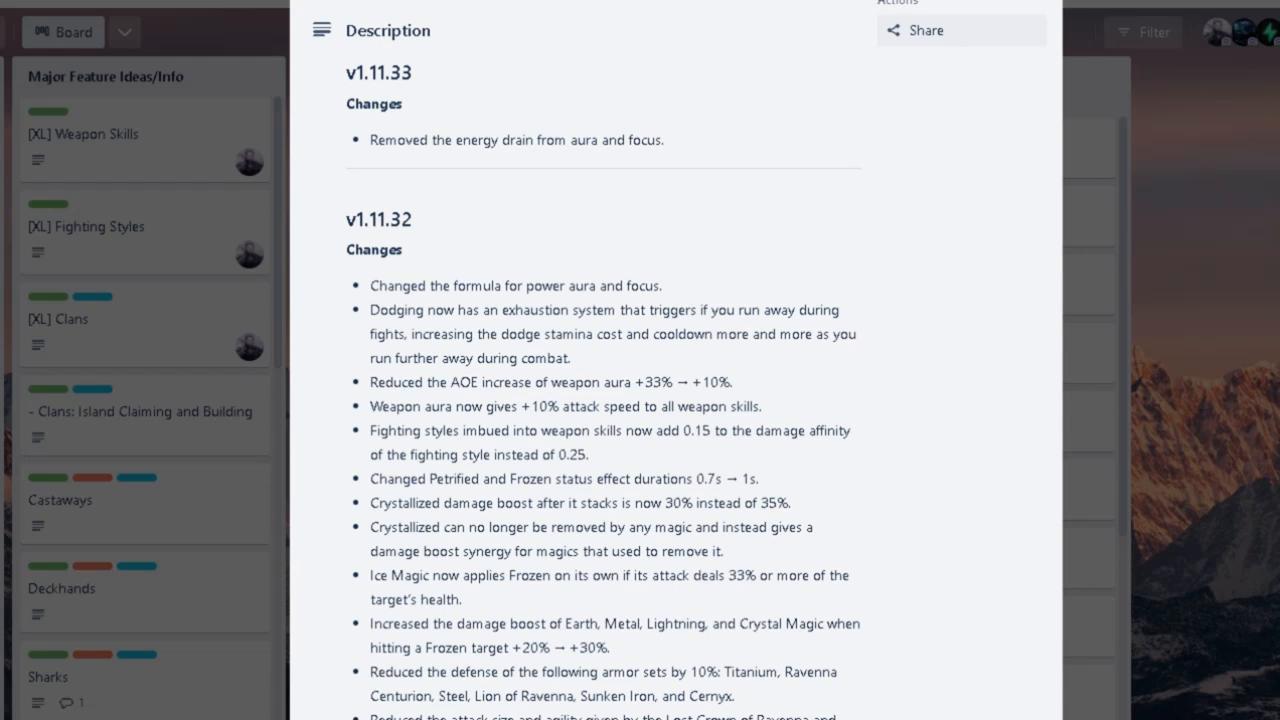
scroll("down", 3)
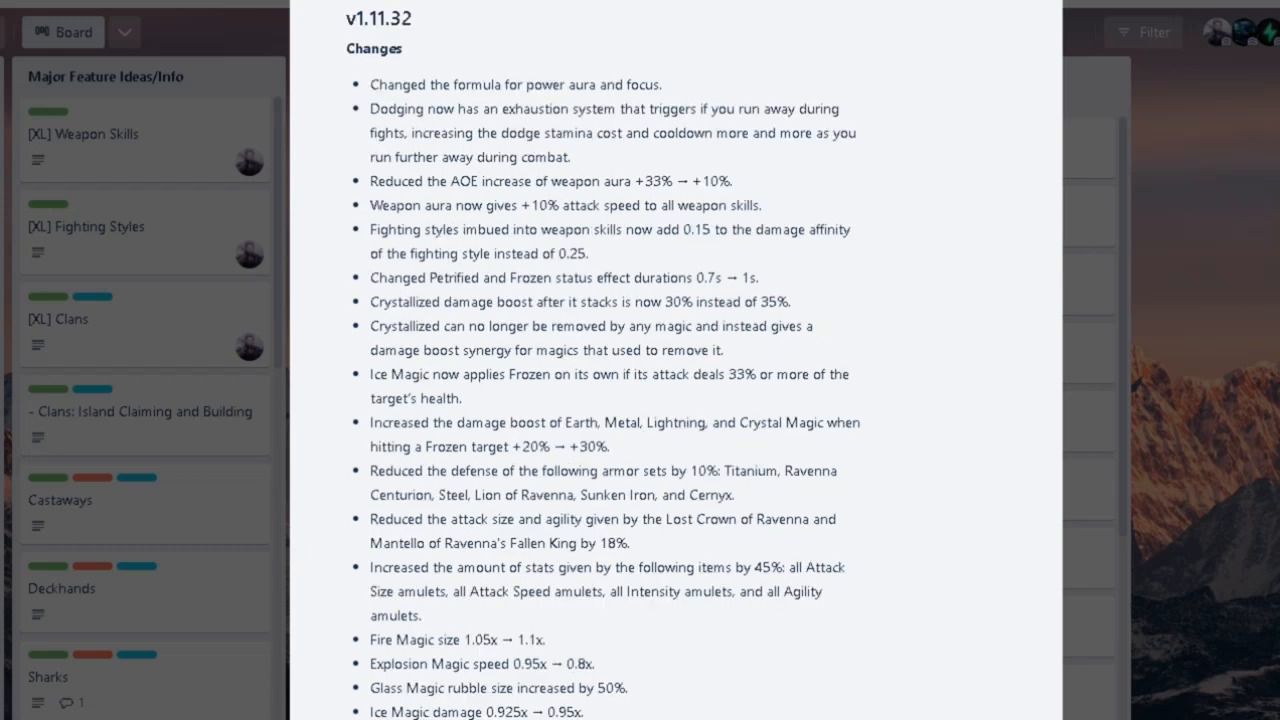
scroll("down", 3)
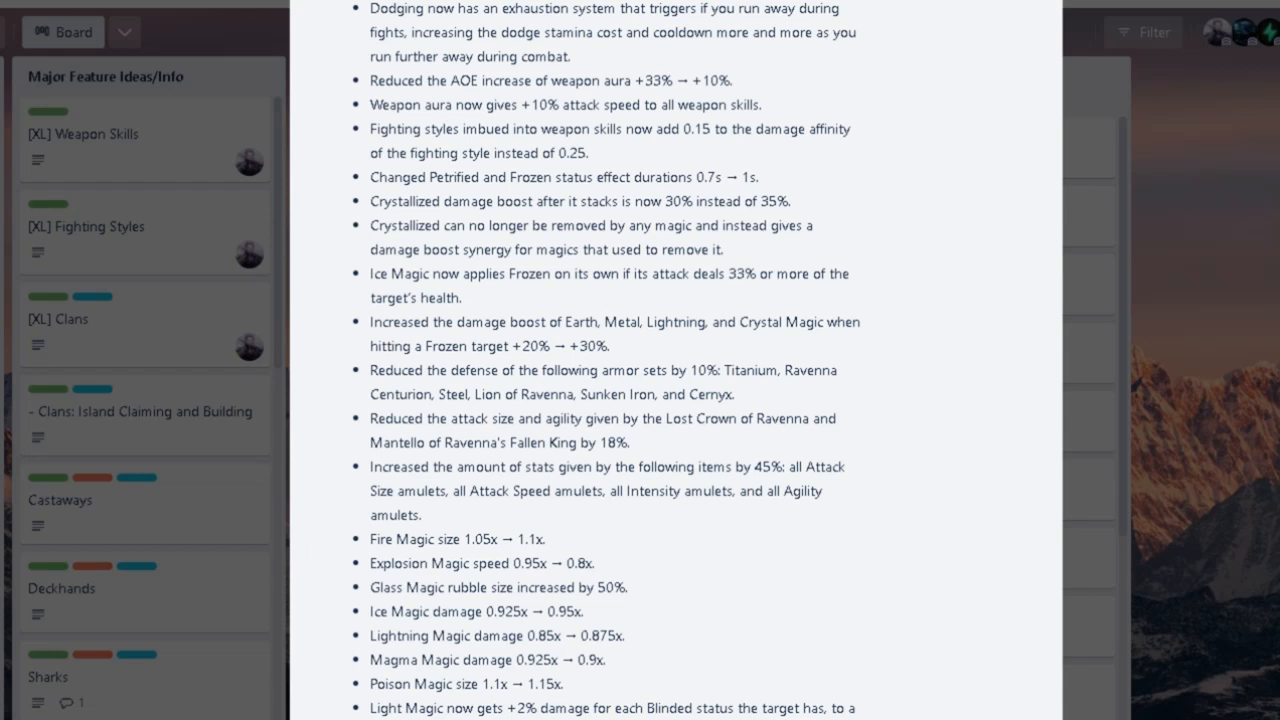
Read through the v1.11.32 magic balance changes, highlighting Glass, down to the Bugs fix and v1.11.31 heading.
double_click(760, 468)
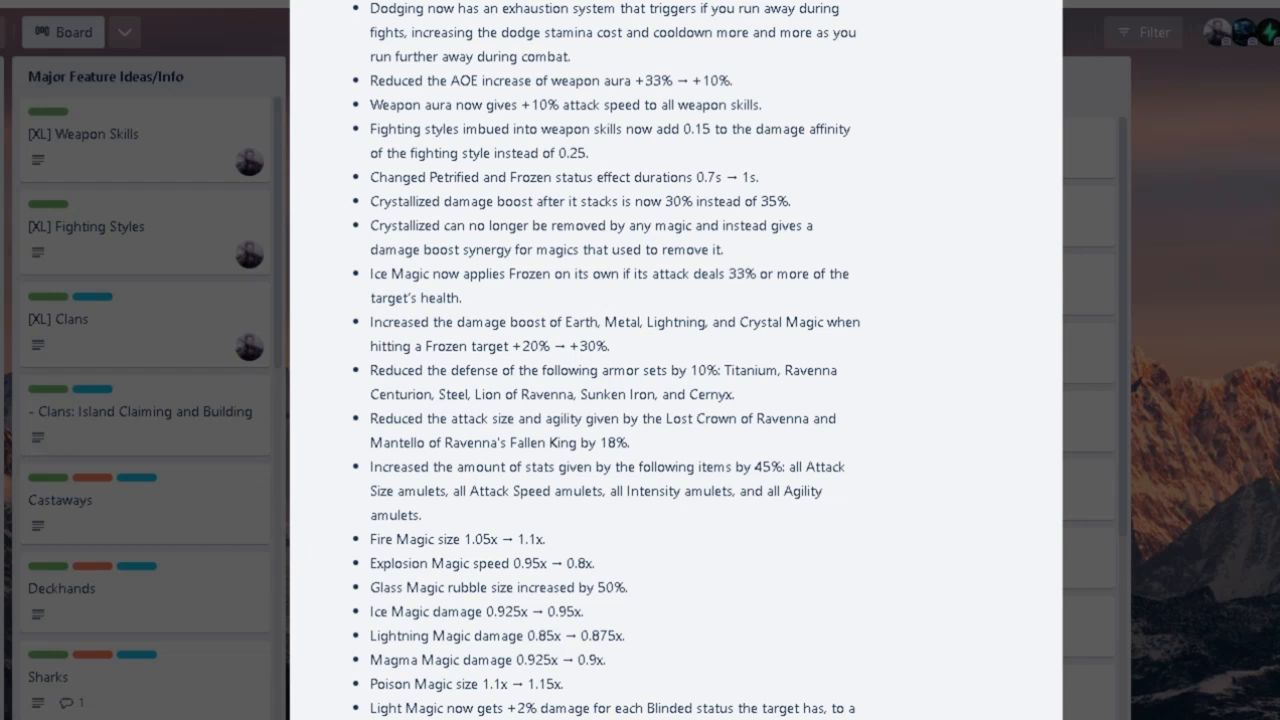
double_click(798, 492)
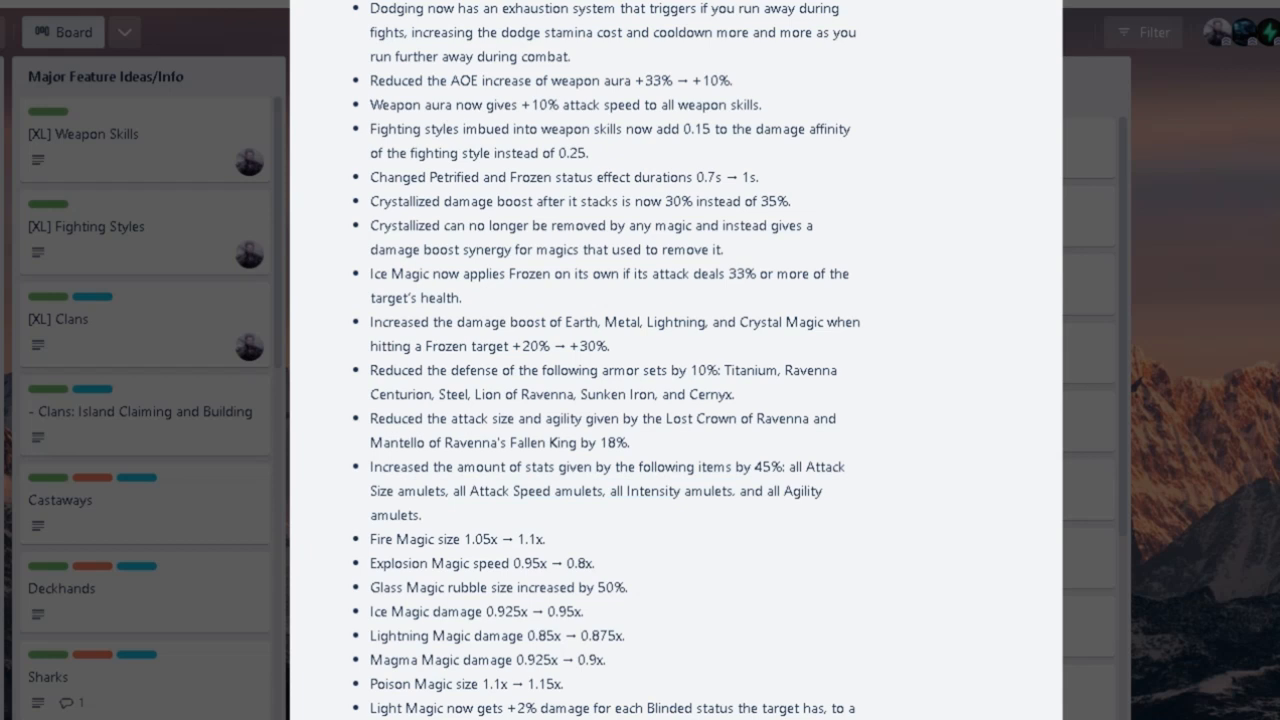
scroll("down", 3)
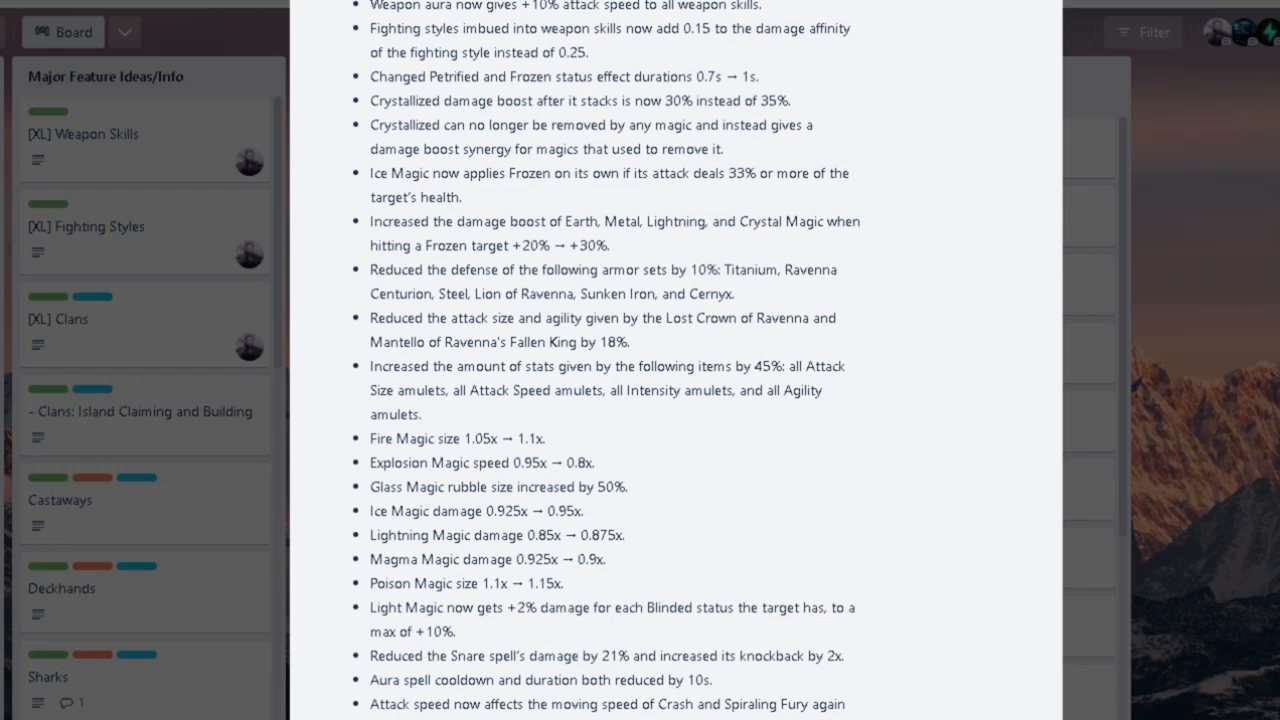
scroll("down", 3)
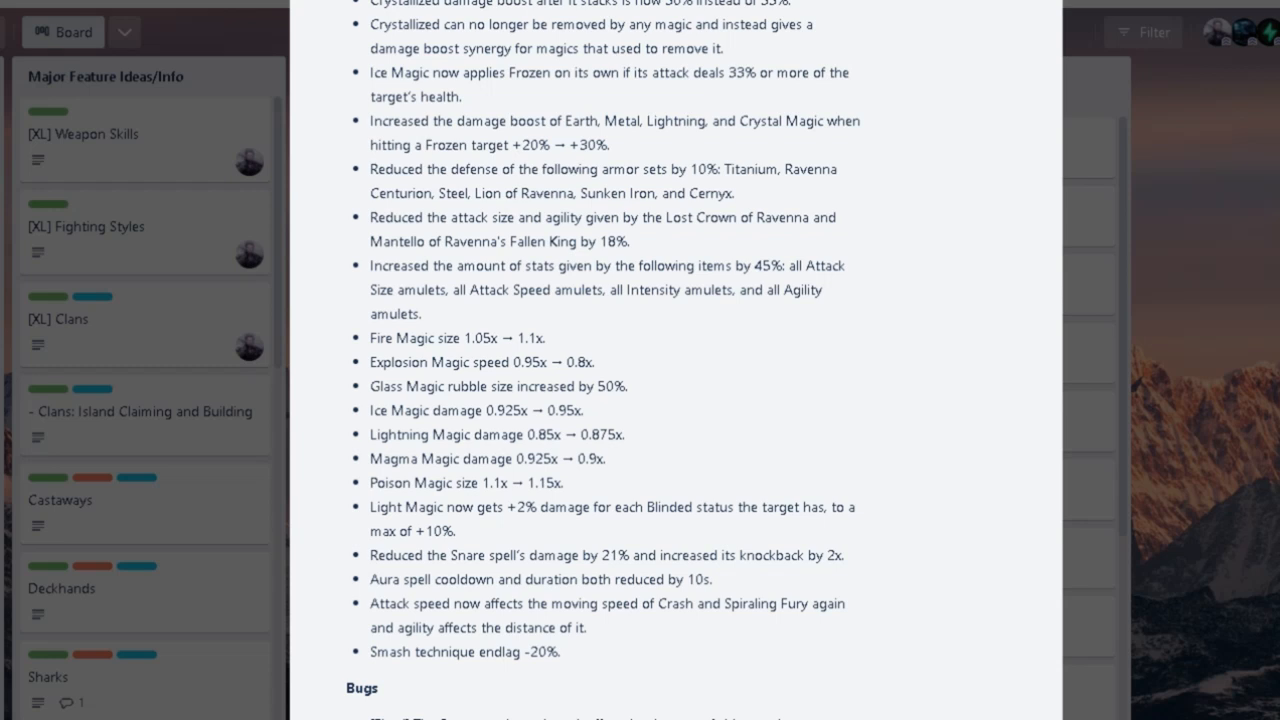
double_click(376, 386)
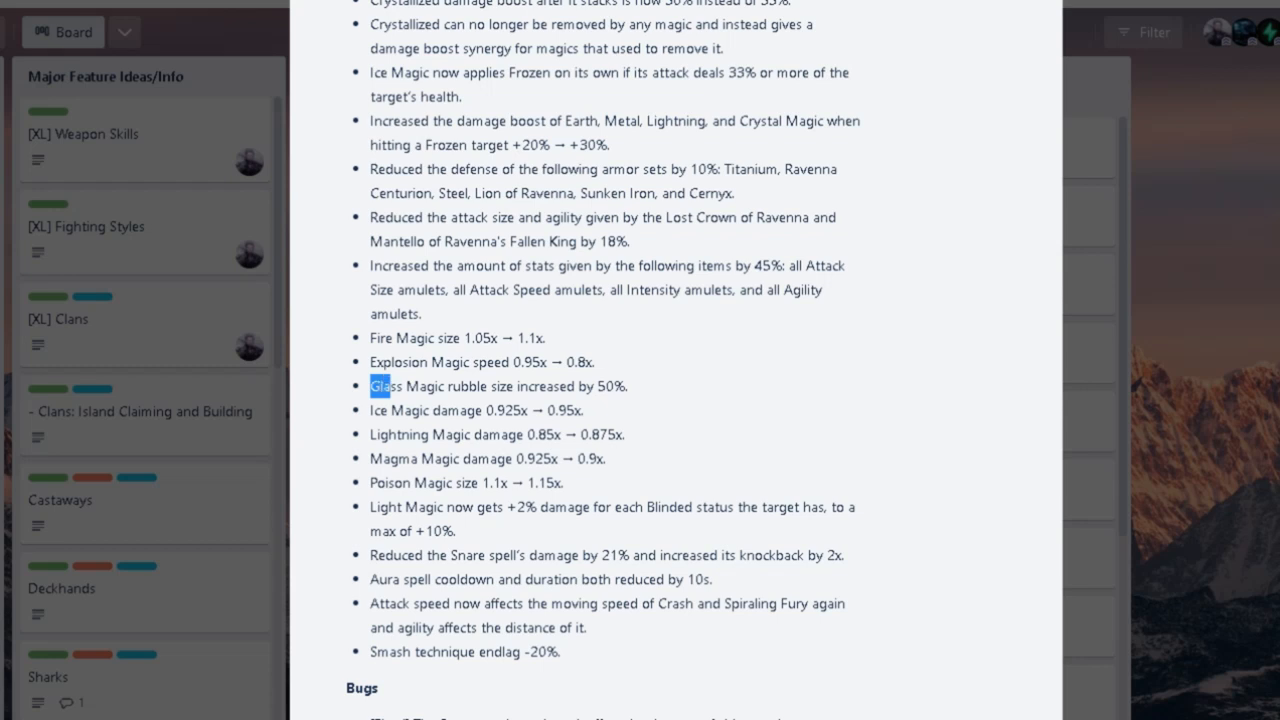
scroll("down", 3)
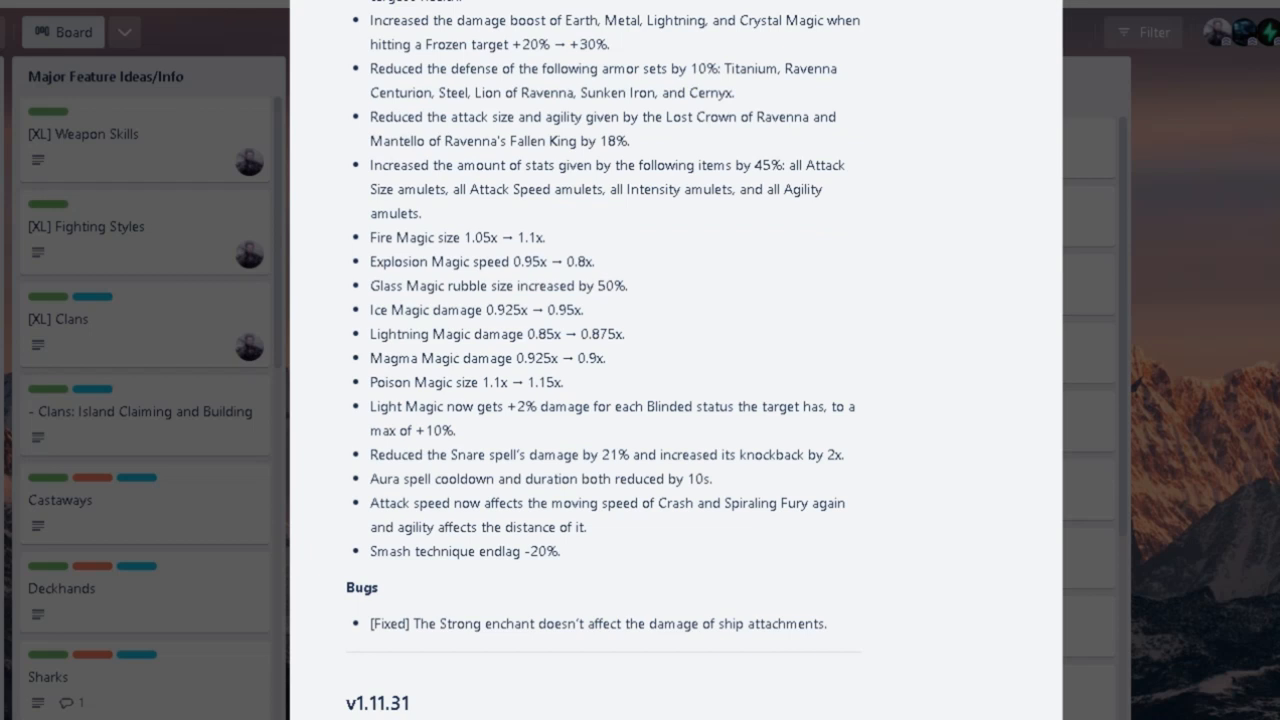
double_click(612, 406)
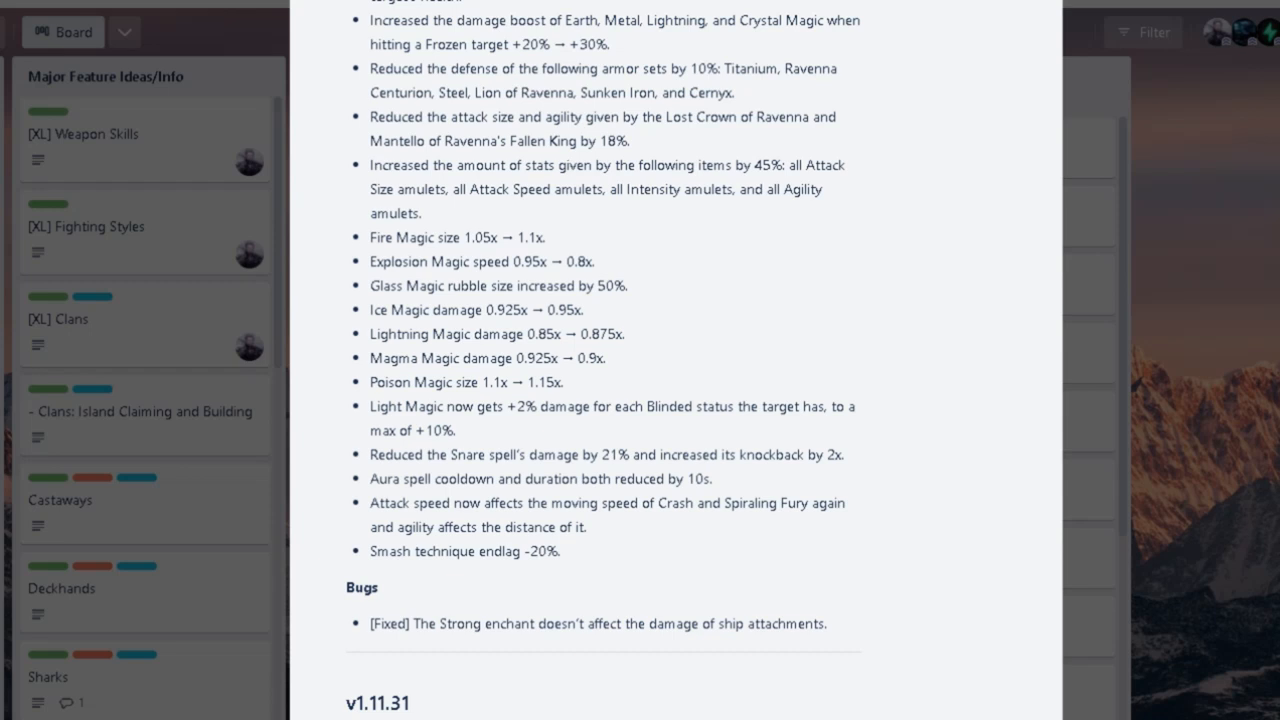
Scroll to the v1.11.31 water breathing potion changes, marking the golden pearls text while reading.
scroll("down", 3)
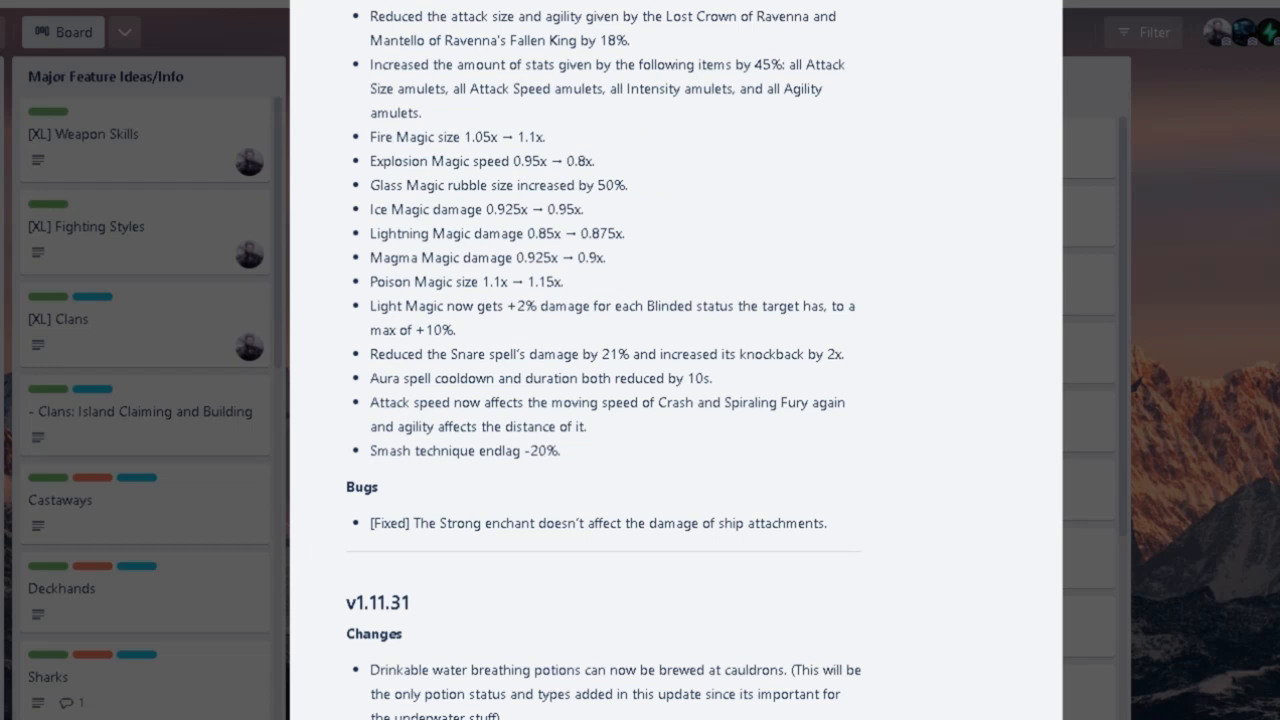
scroll("down", 3)
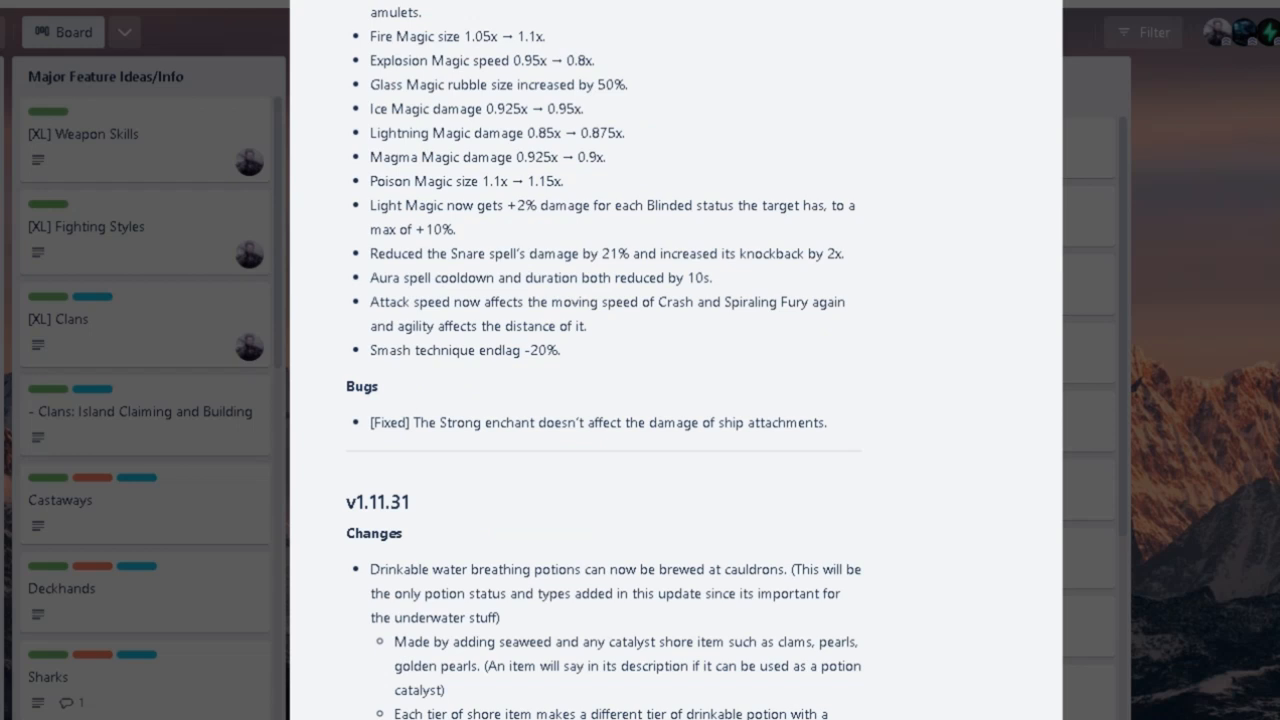
scroll("down", 3)
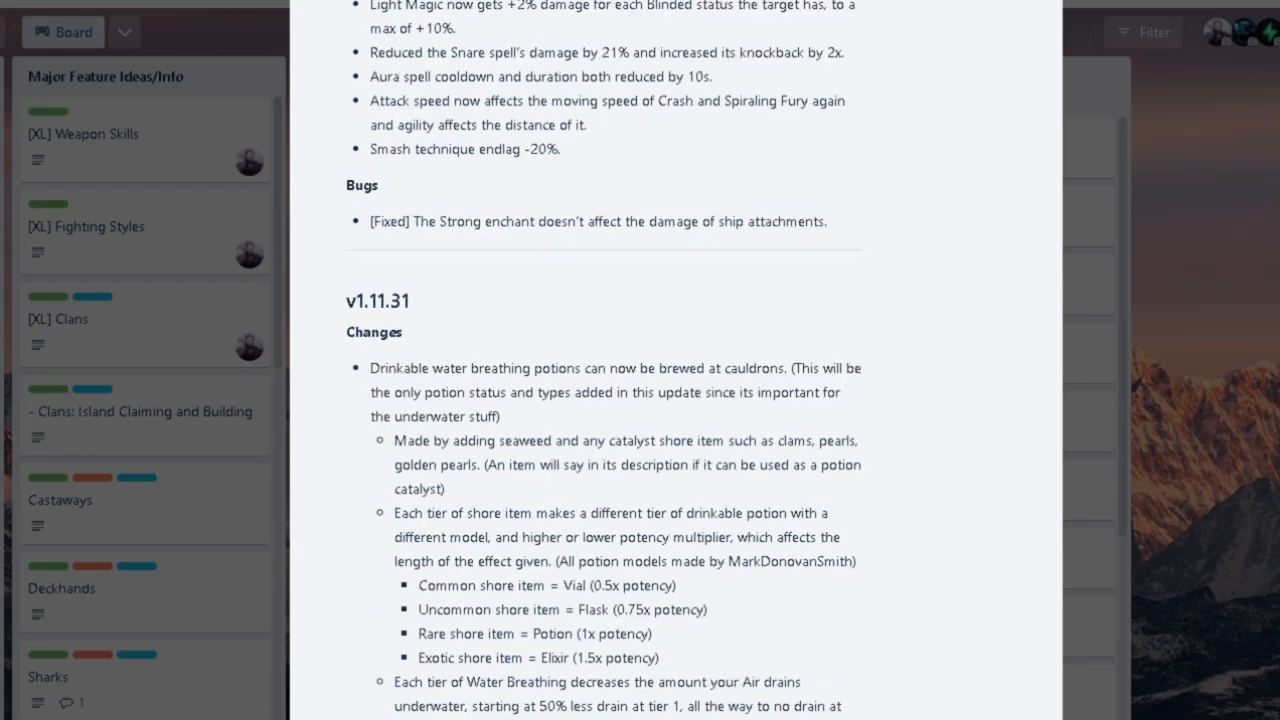
scroll("down", 3)
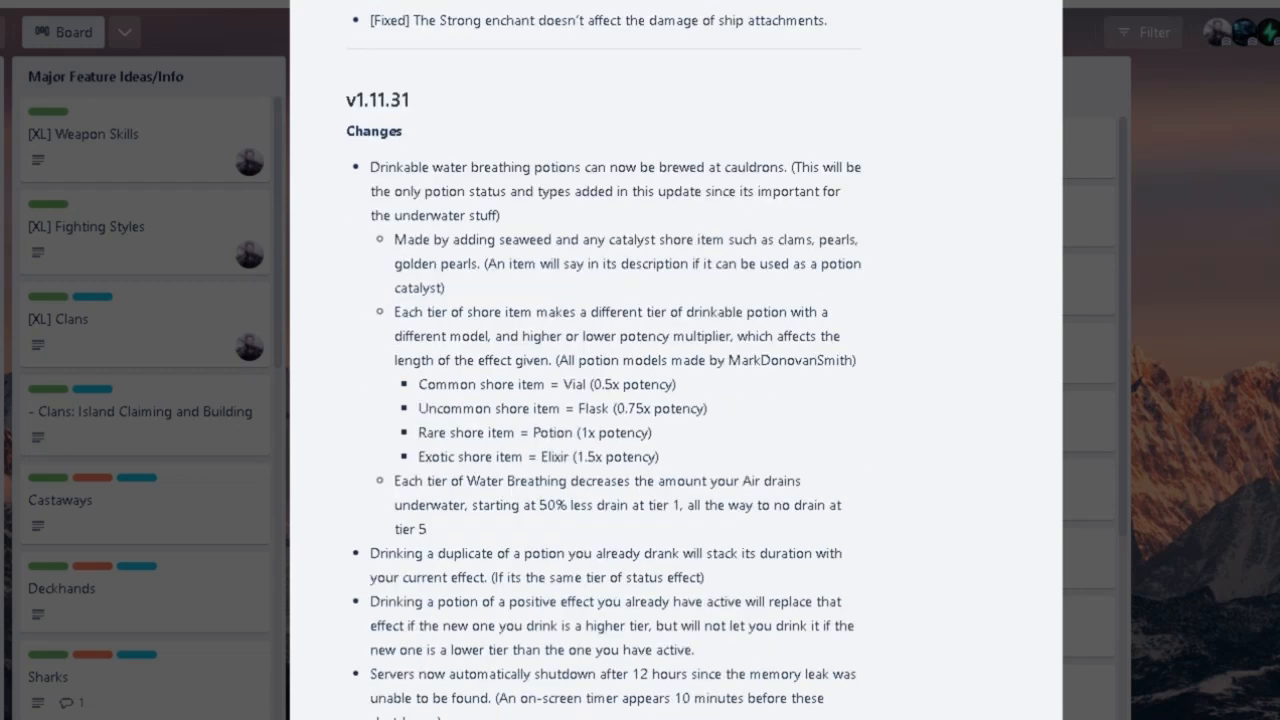
double_click(404, 168)
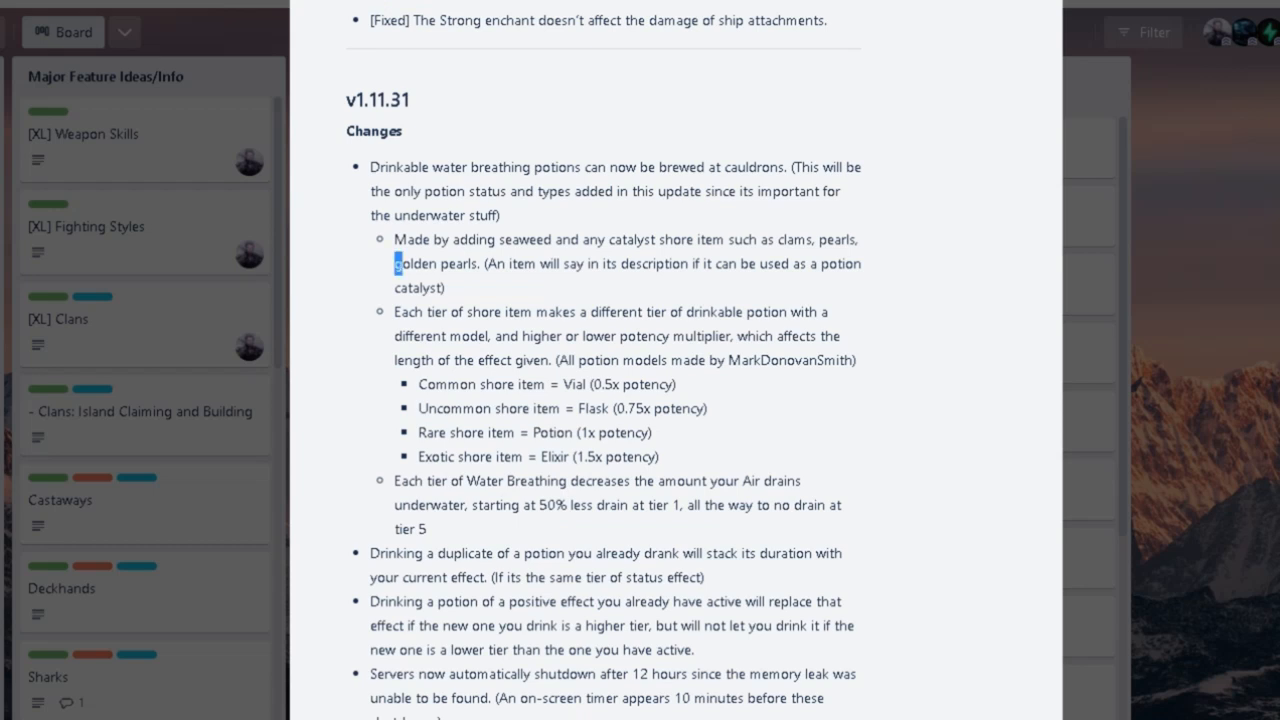
Read the v1.11.31 potion tier, server shutdown and blast shape notes, selecting and clearing lines along the way.
left_click_drag(396, 264, 508, 264)
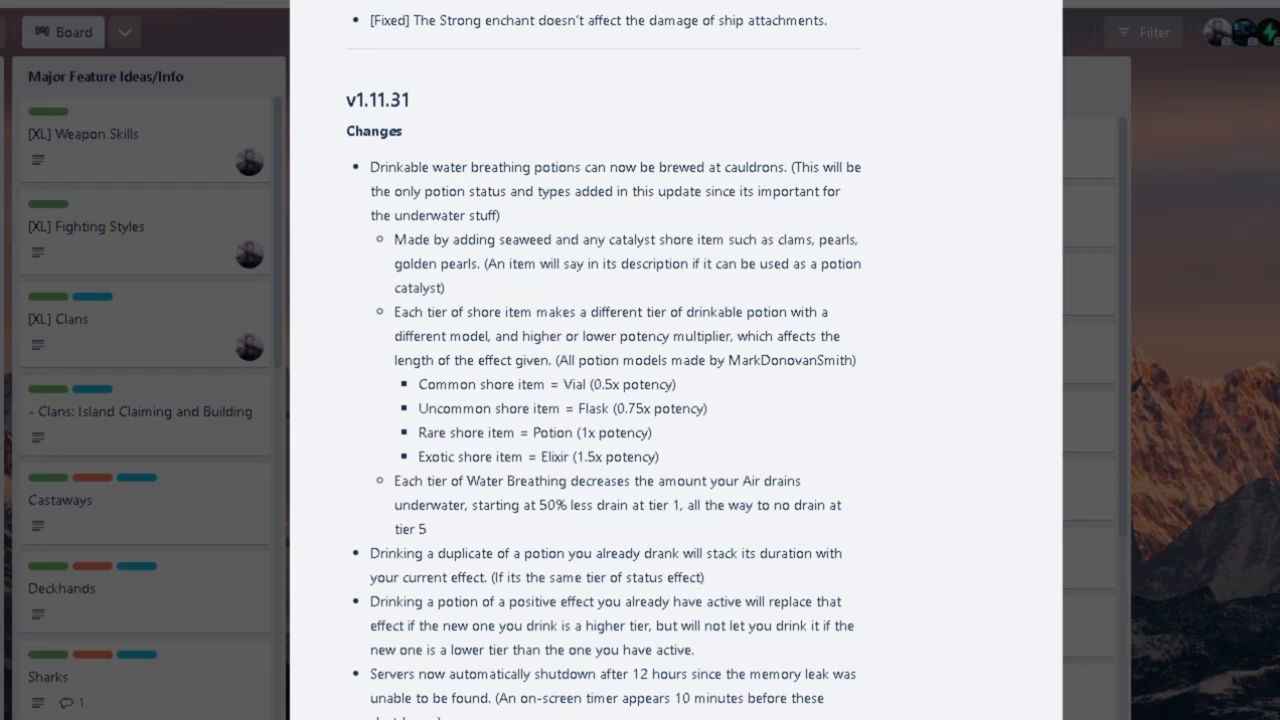
left_click(780, 240)
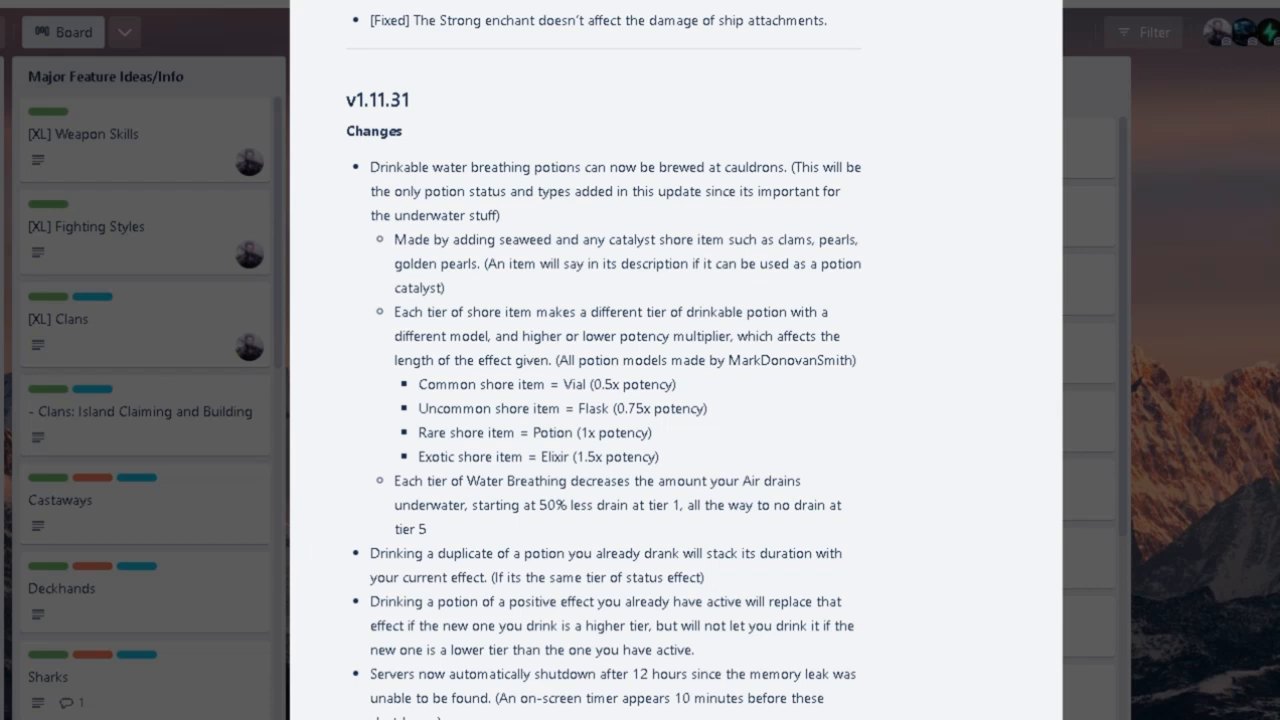
scroll("down", 3)
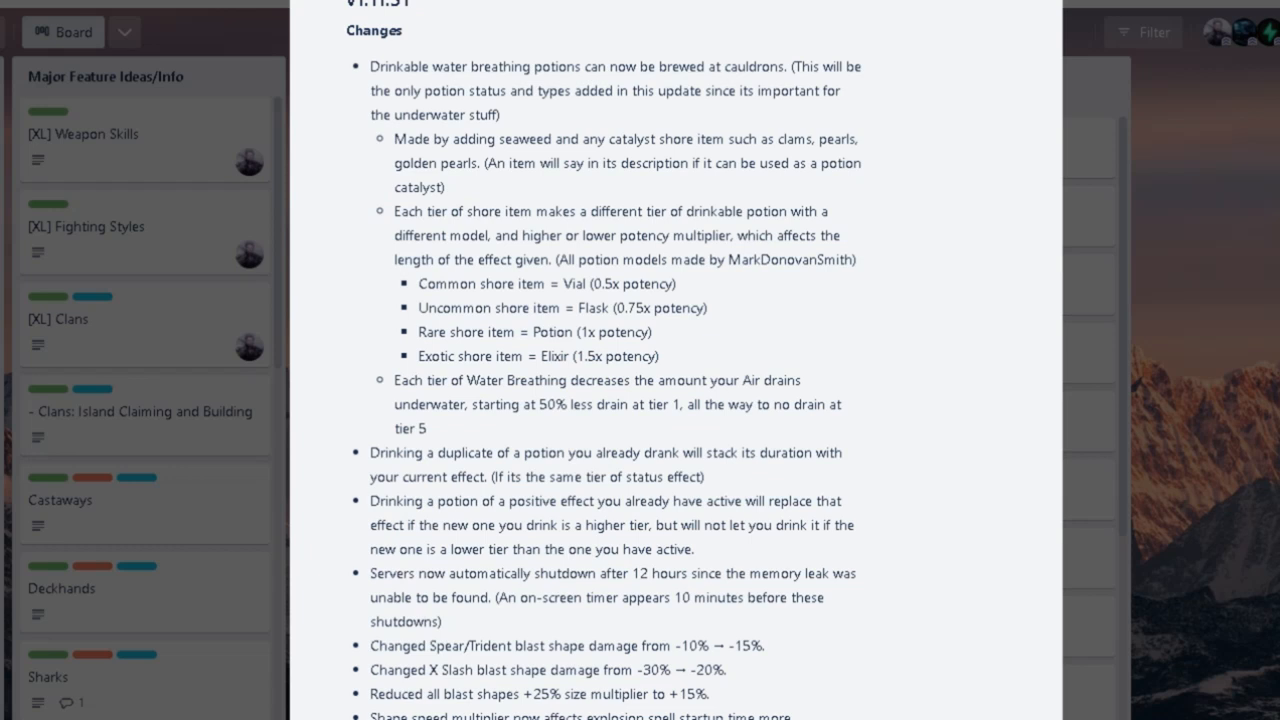
left_click_drag(416, 284, 492, 308)
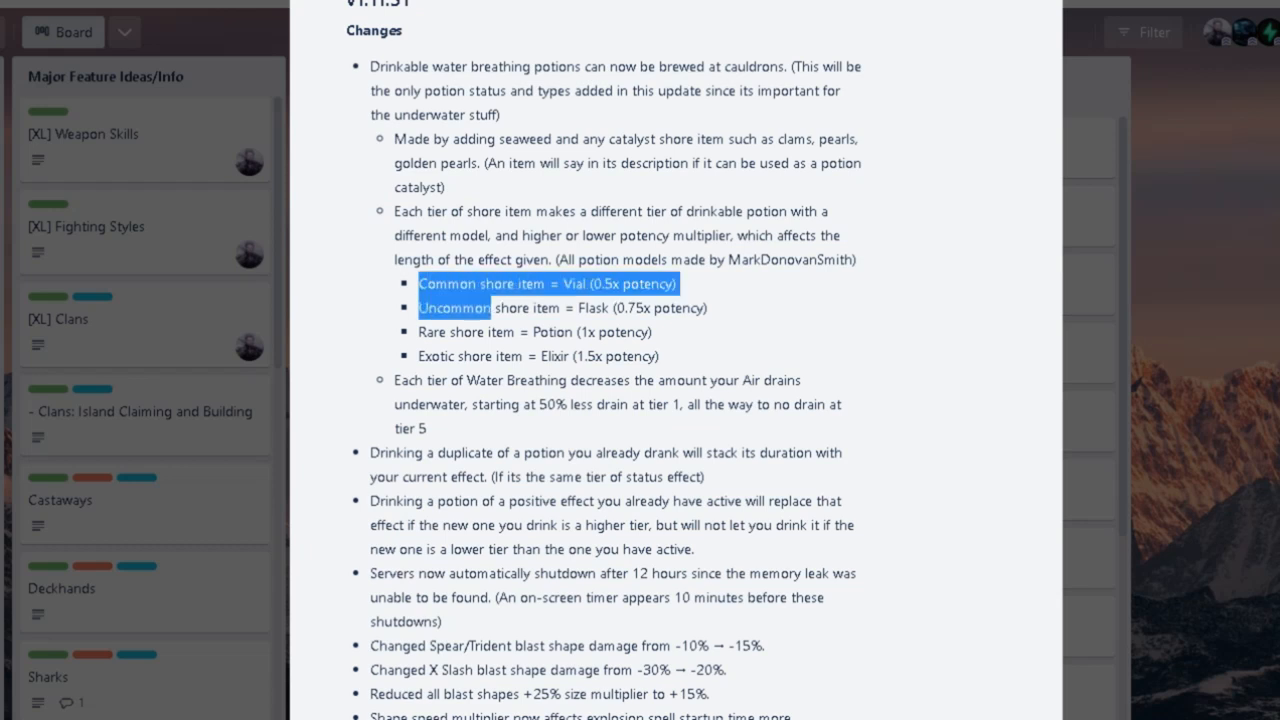
left_click(430, 284)
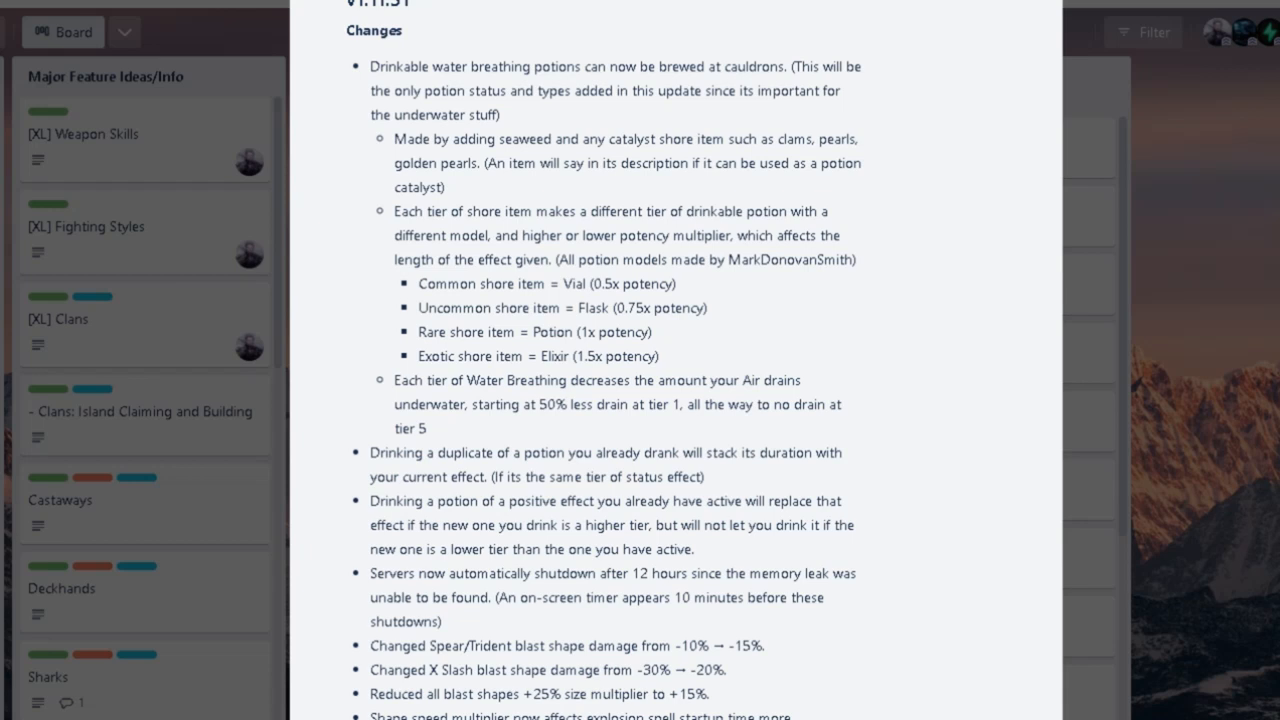
scroll("down", 3)
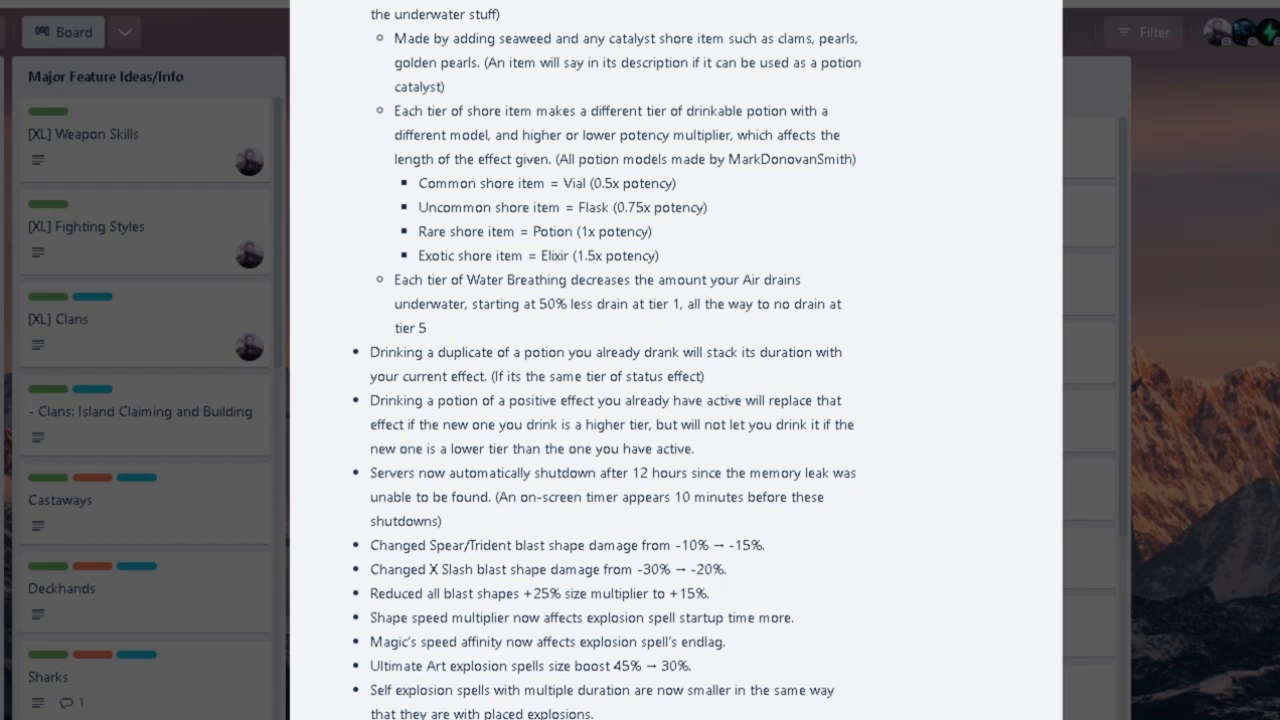
scroll("down", 3)
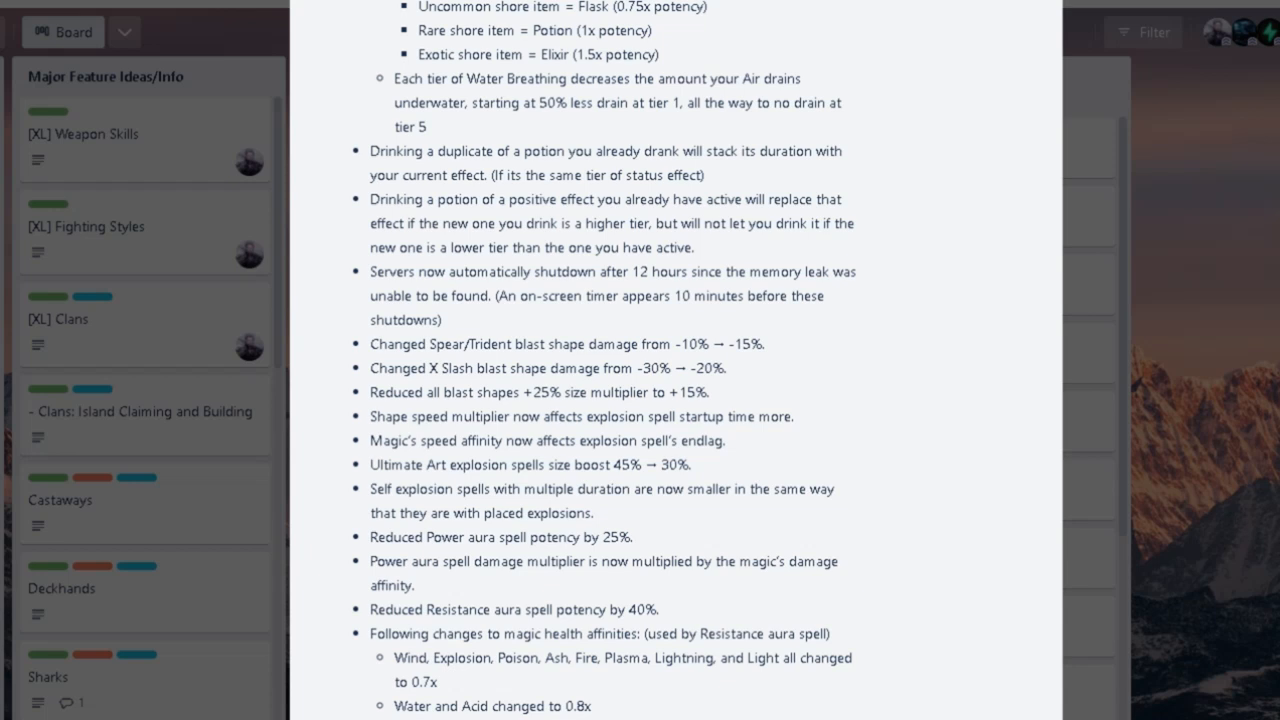
Scroll to the aura spell potency notes and select the 25% value in the Power aura line.
scroll("down", 3)
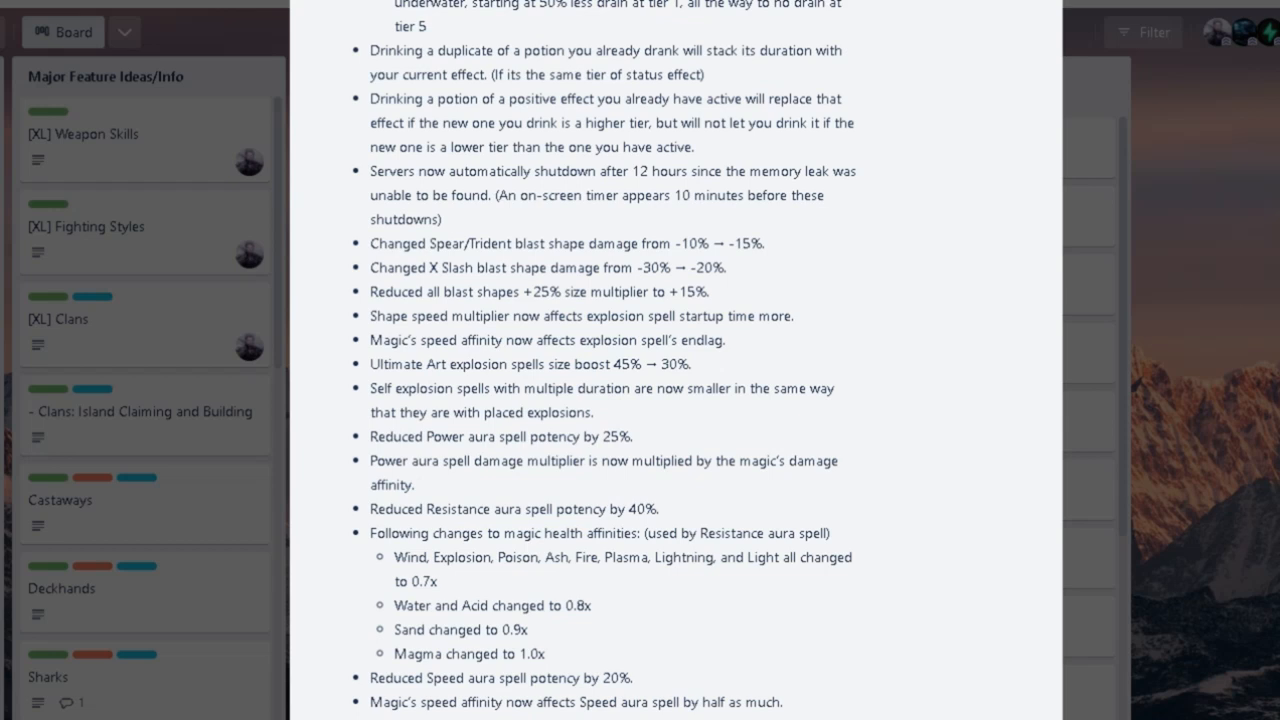
scroll("down", 3)
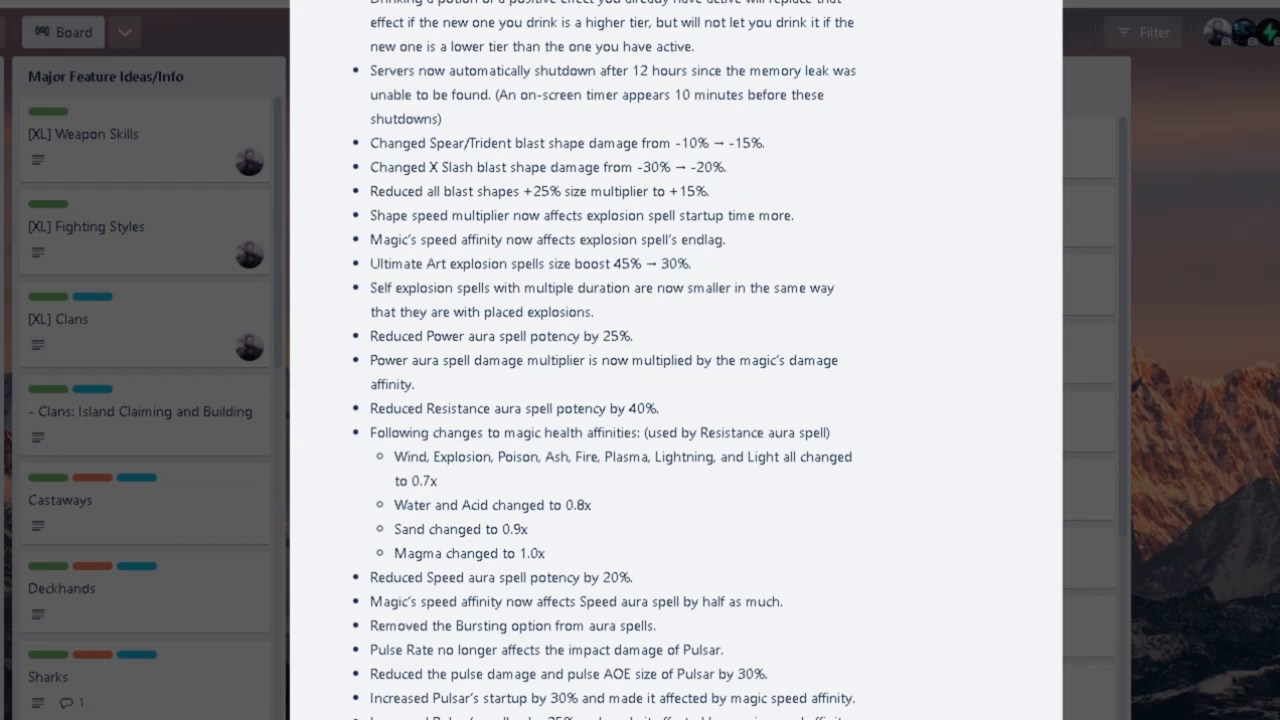
double_click(616, 336)
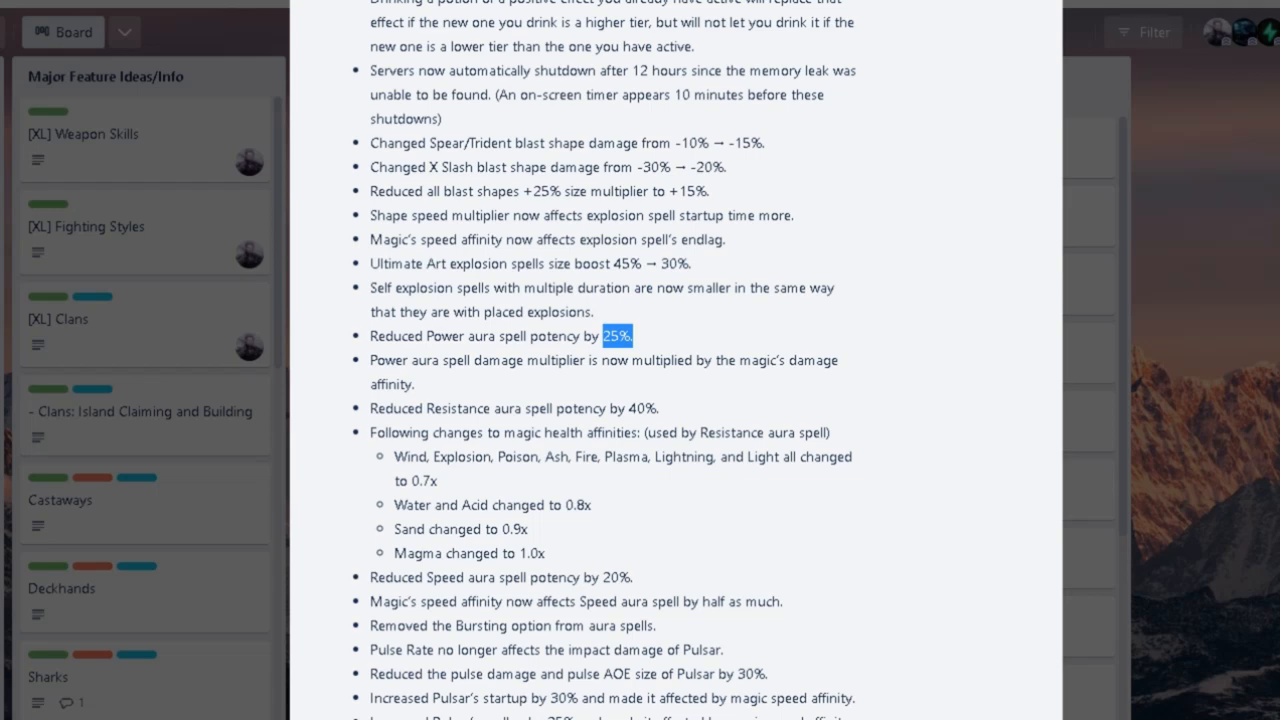
Read on through the magic affinity and Thermo Fist changes to the Boxing, Cannon Fist and Iron Leg notes.
scroll("down", 3)
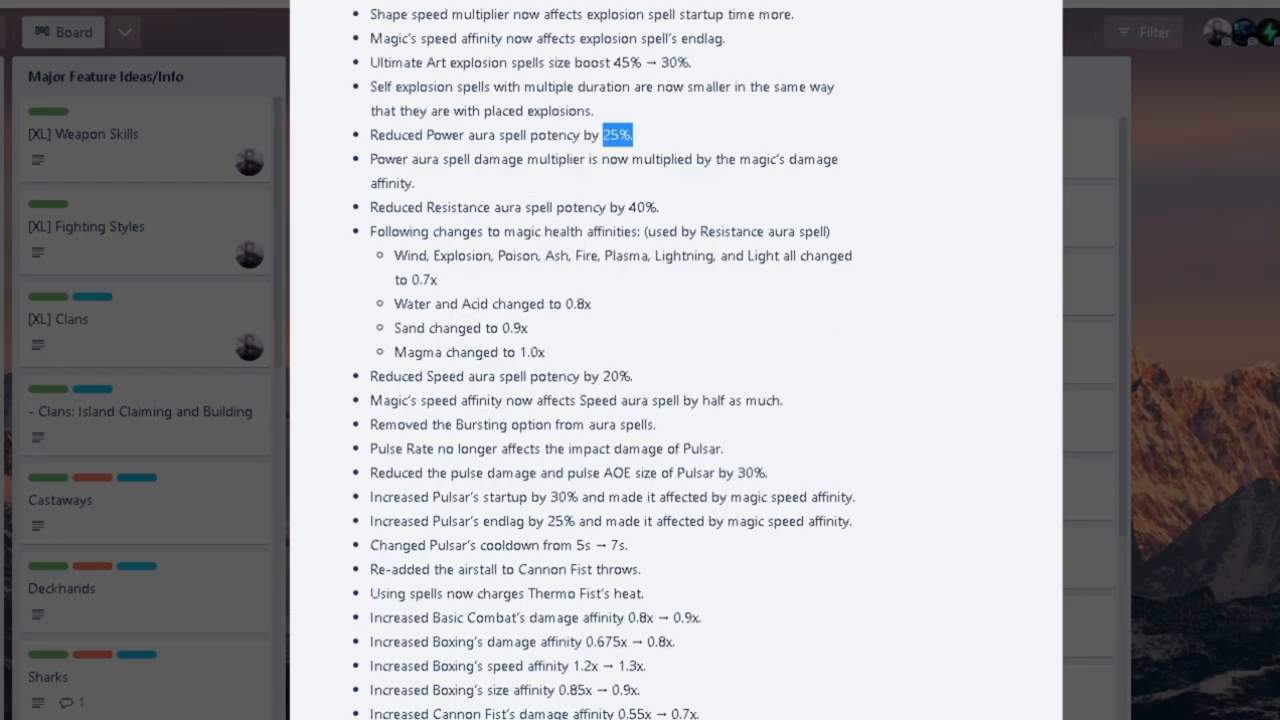
scroll("down", 3)
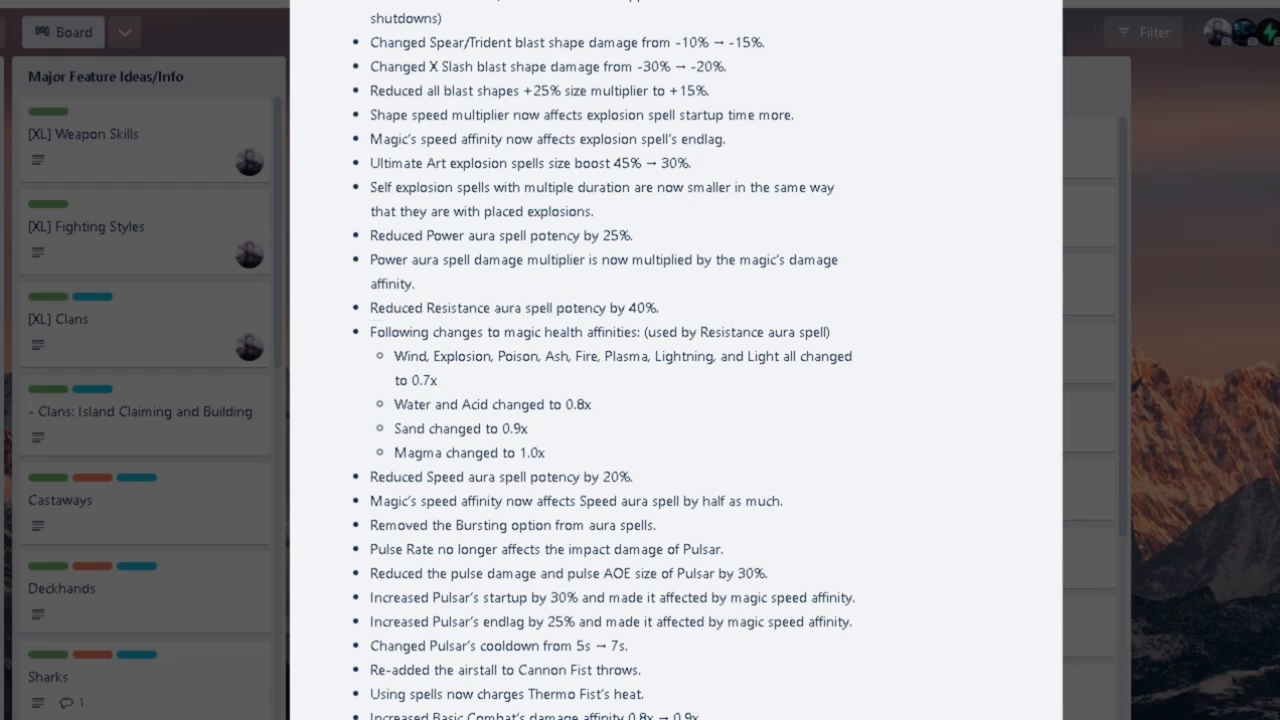
double_click(464, 308)
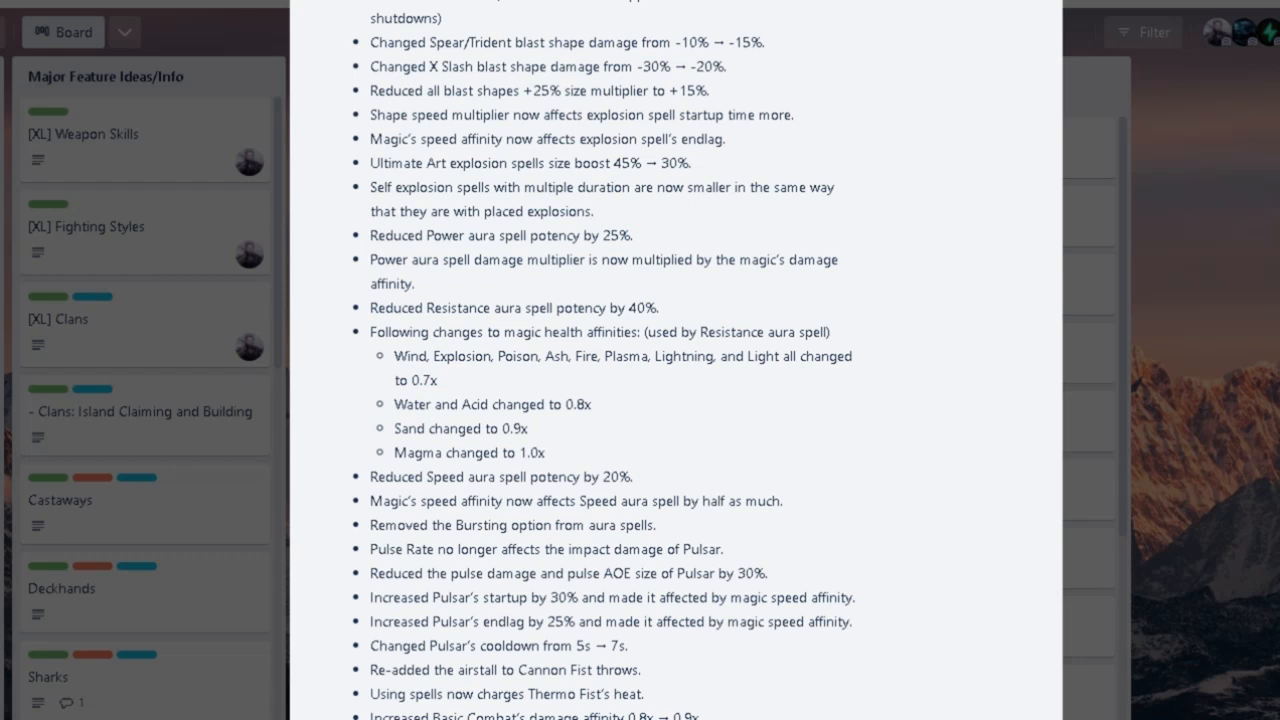
scroll("down", 3)
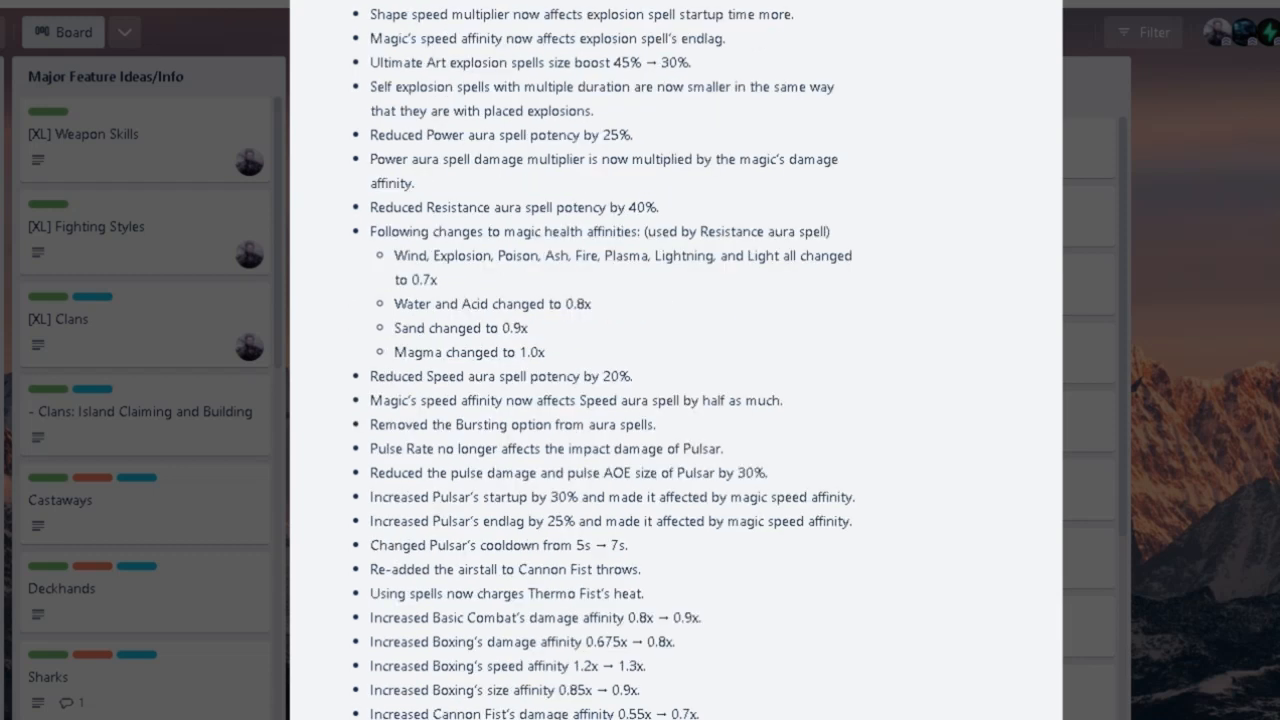
scroll("down", 3)
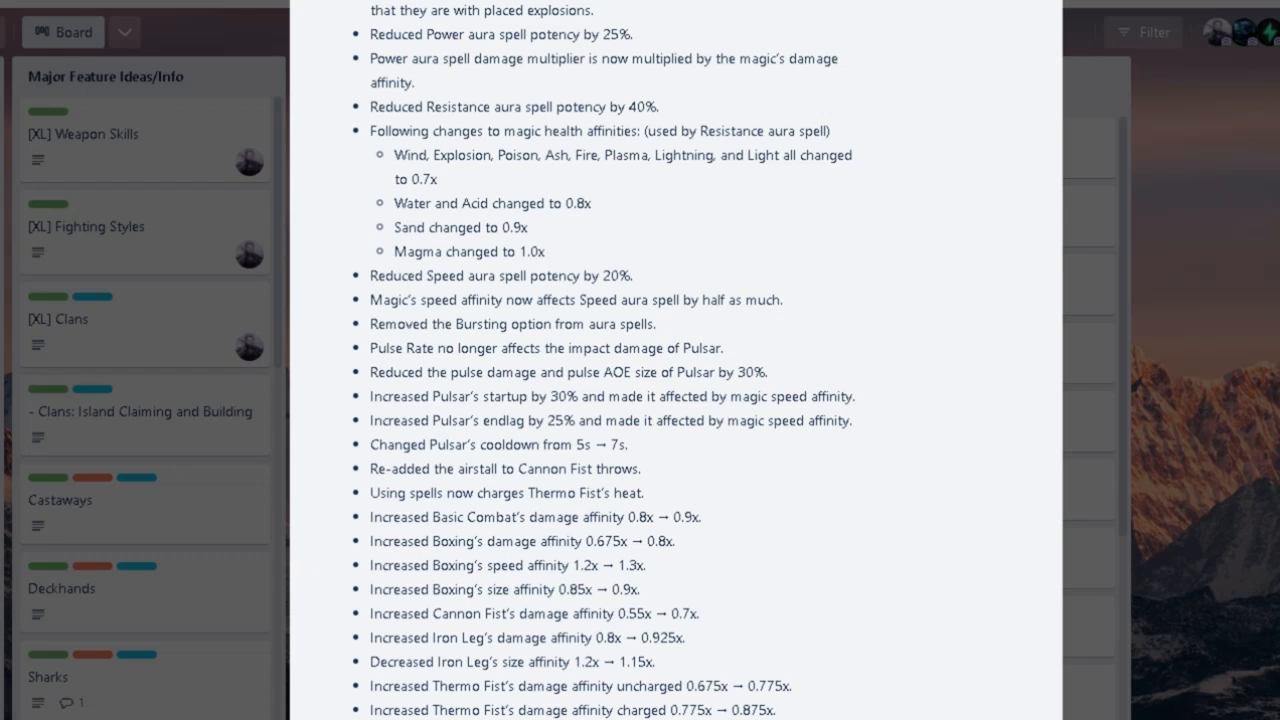
scroll("down", 3)
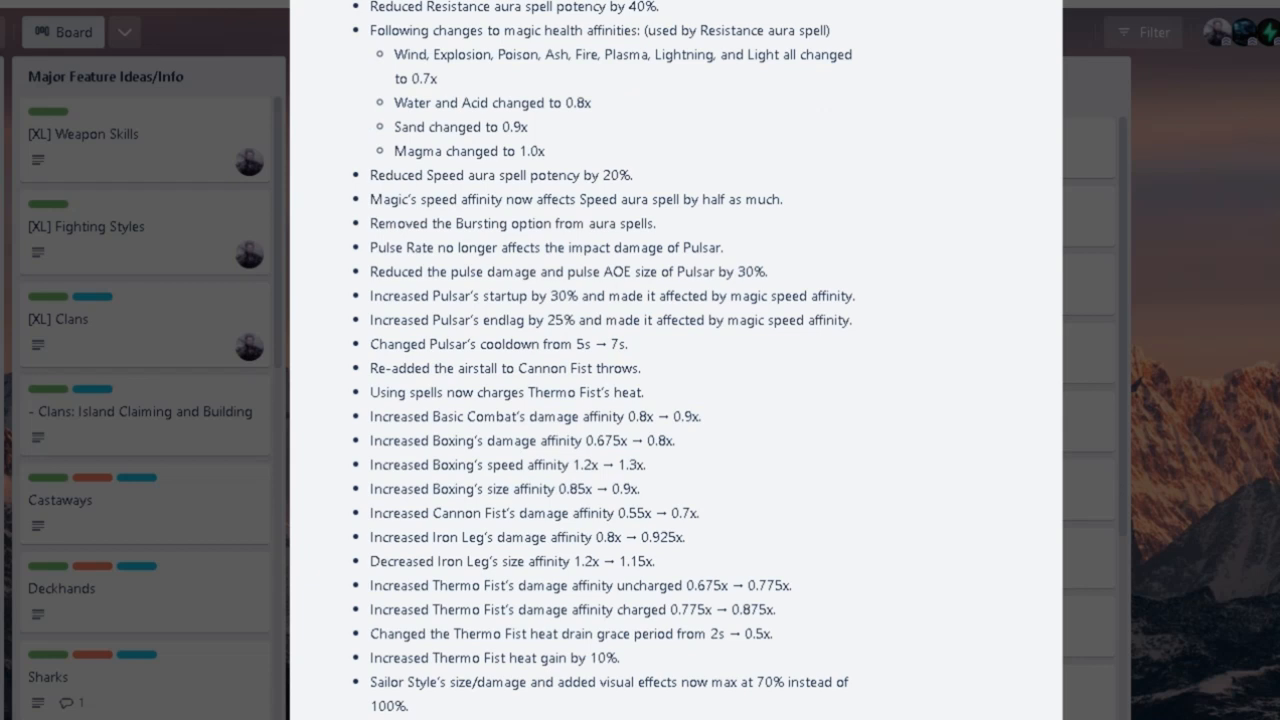
Scroll through the Crash skill and Attack Speed entries to the Sailor Style, Focus and Vindicator notes.
scroll("down", 3)
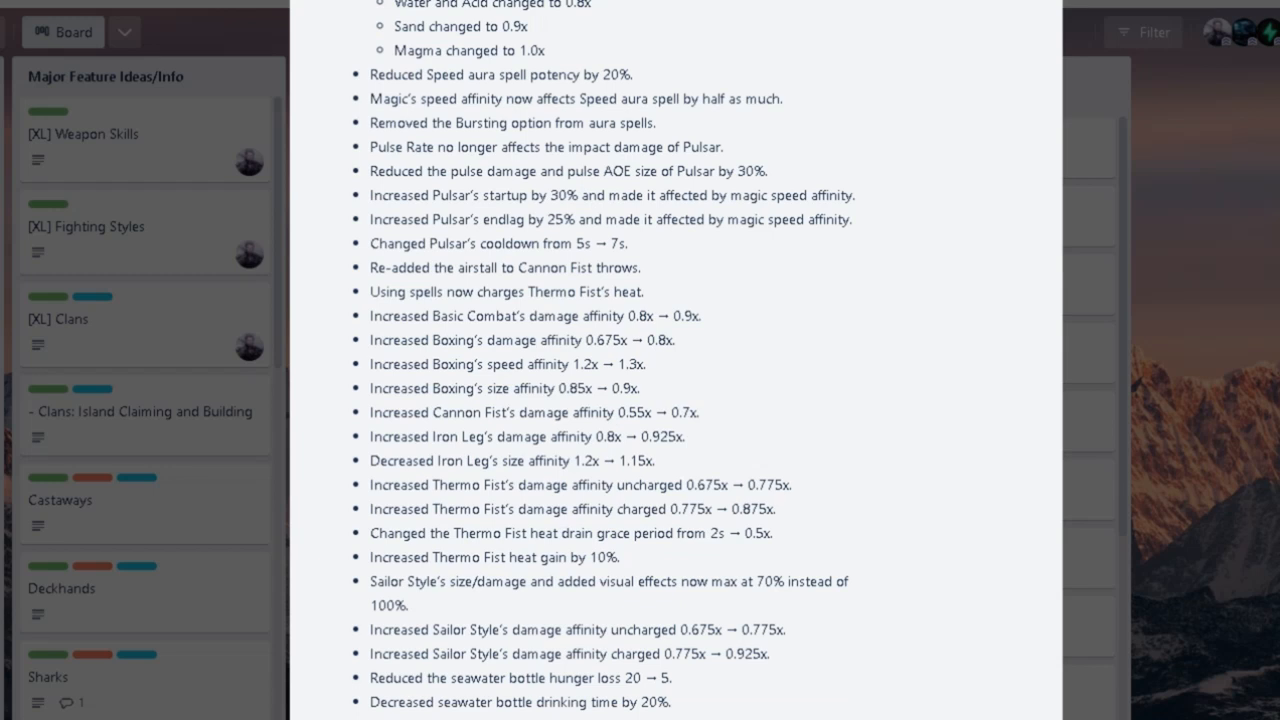
scroll("down", 3)
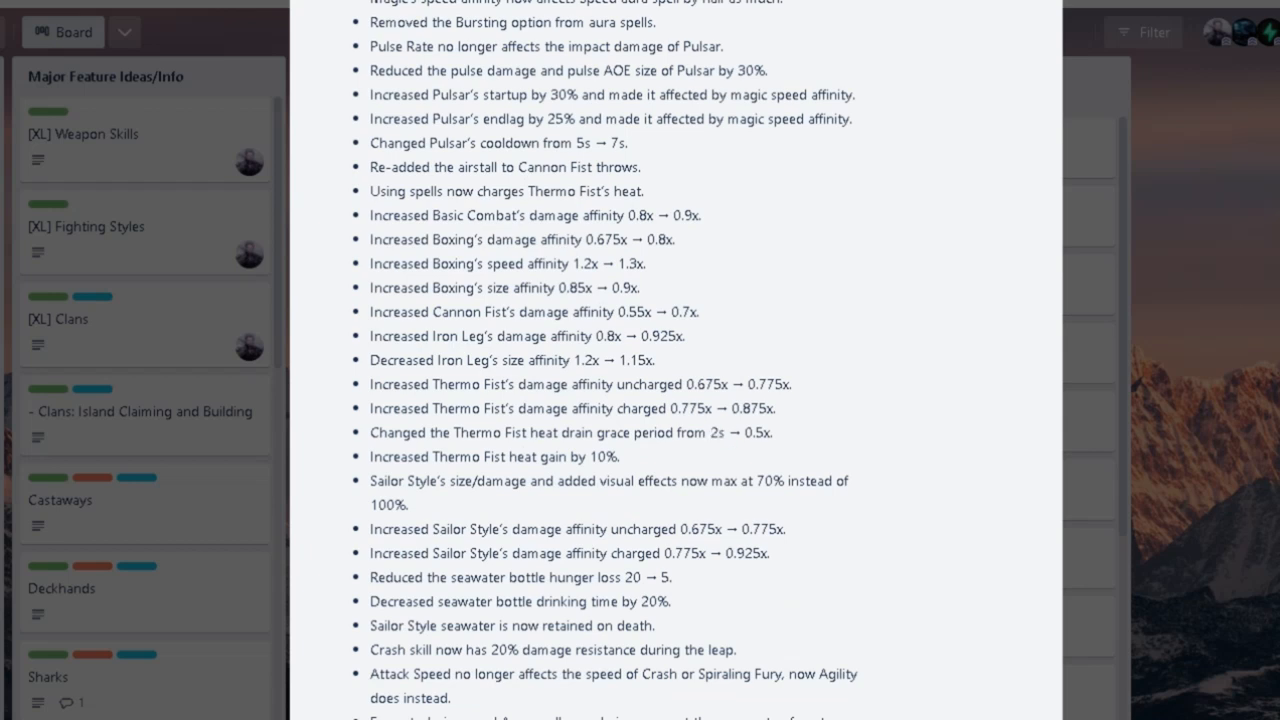
double_click(754, 432)
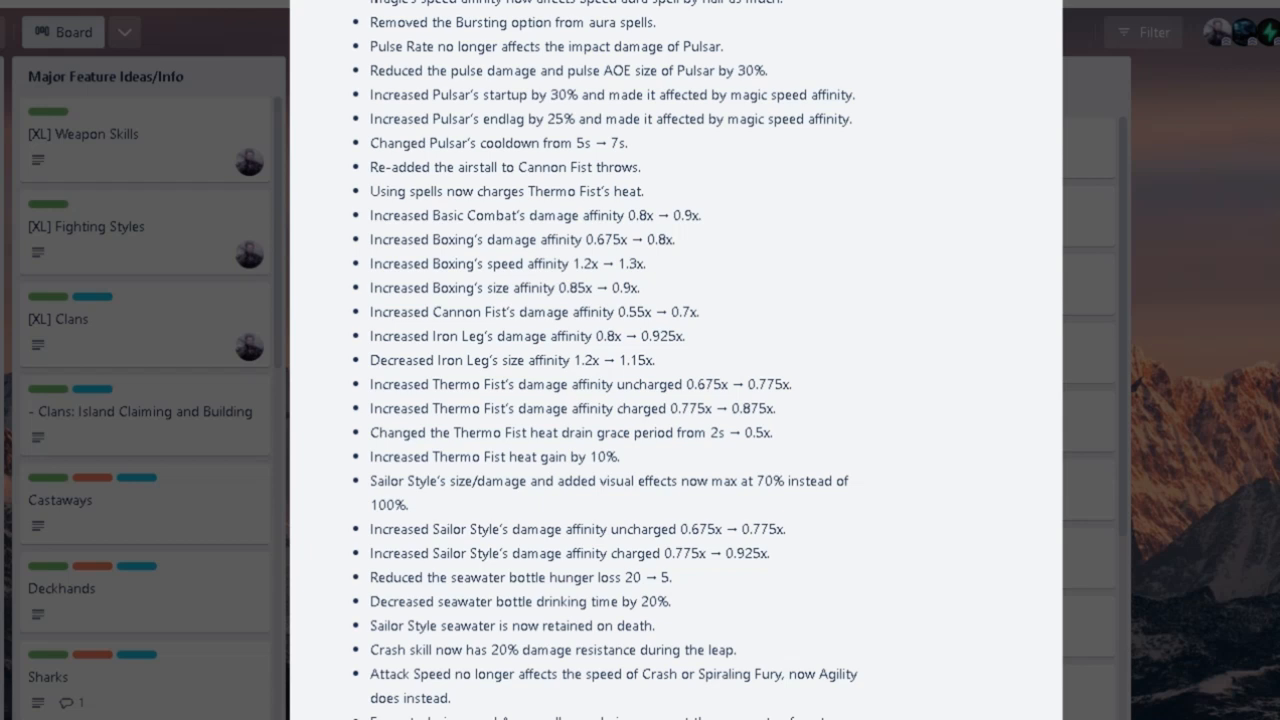
scroll("down", 3)
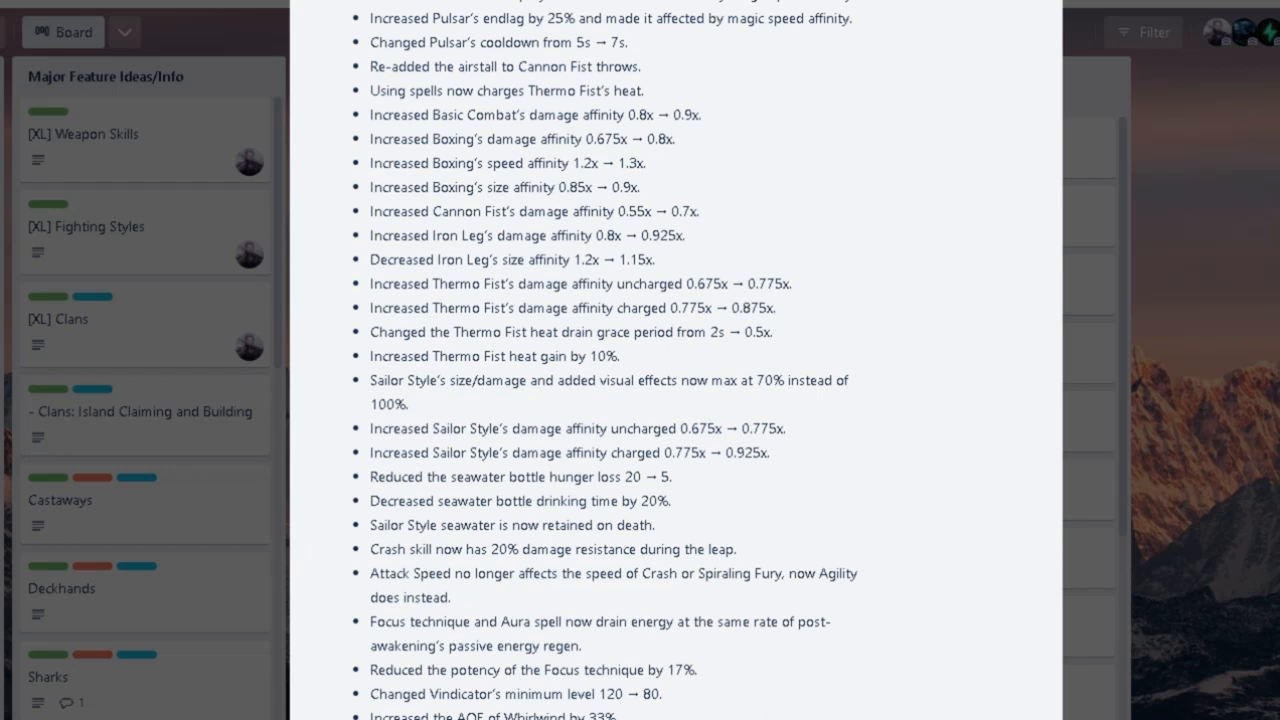
Scroll down to the Whirlwind, Rising Tide, Tiger Rush and Sword Draw cooldown changes.
scroll("down", 3)
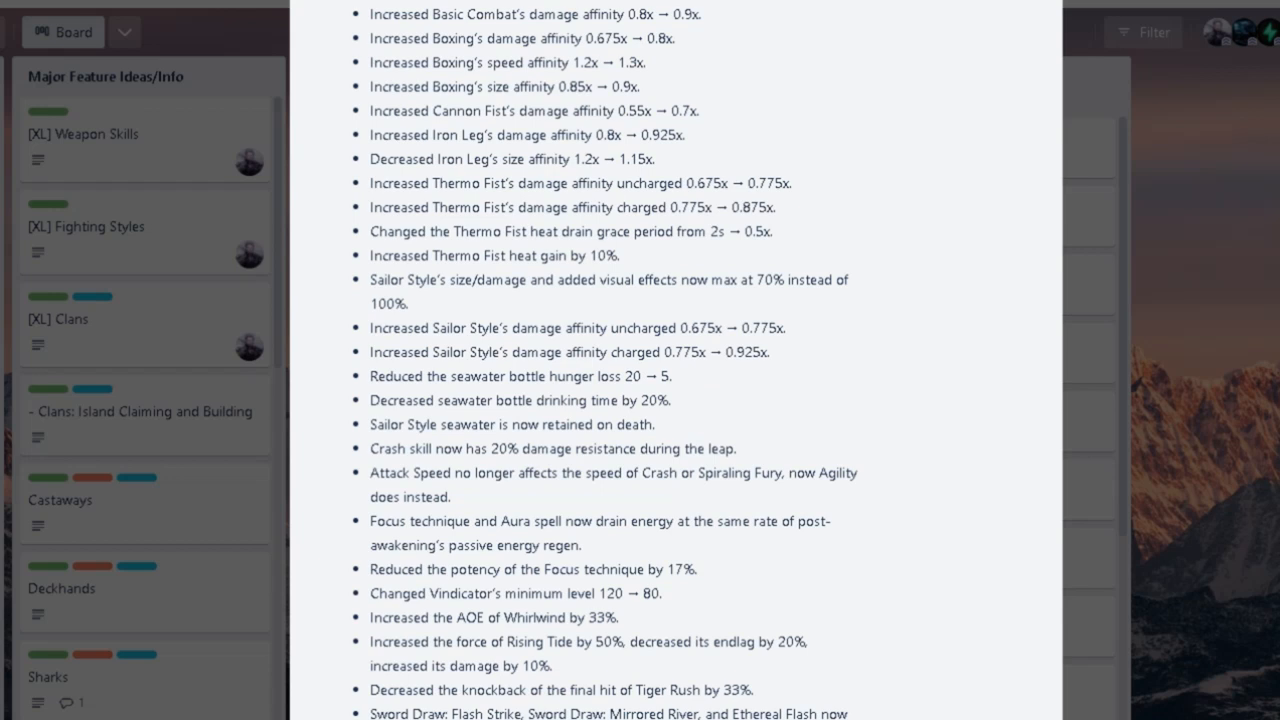
scroll("down", 3)
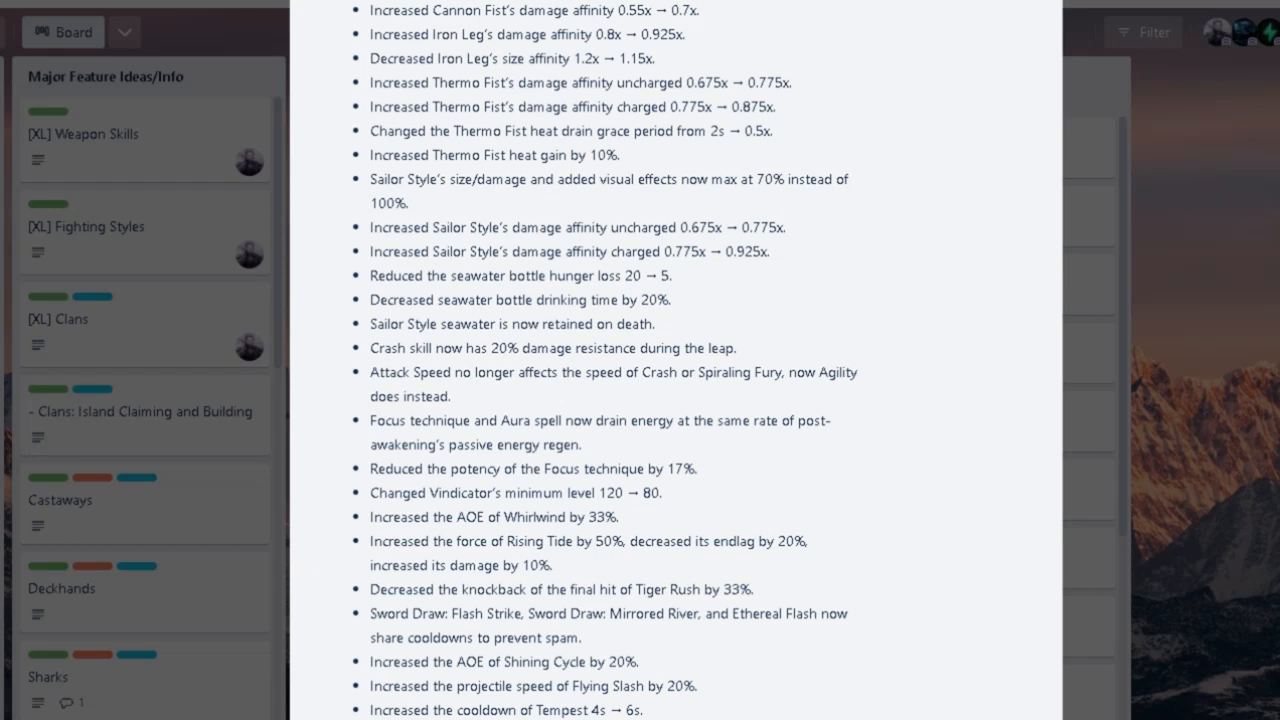
Scroll on to the Seismic Slash, Raging Impact and Brutal Rush hitbox entries.
scroll("down", 3)
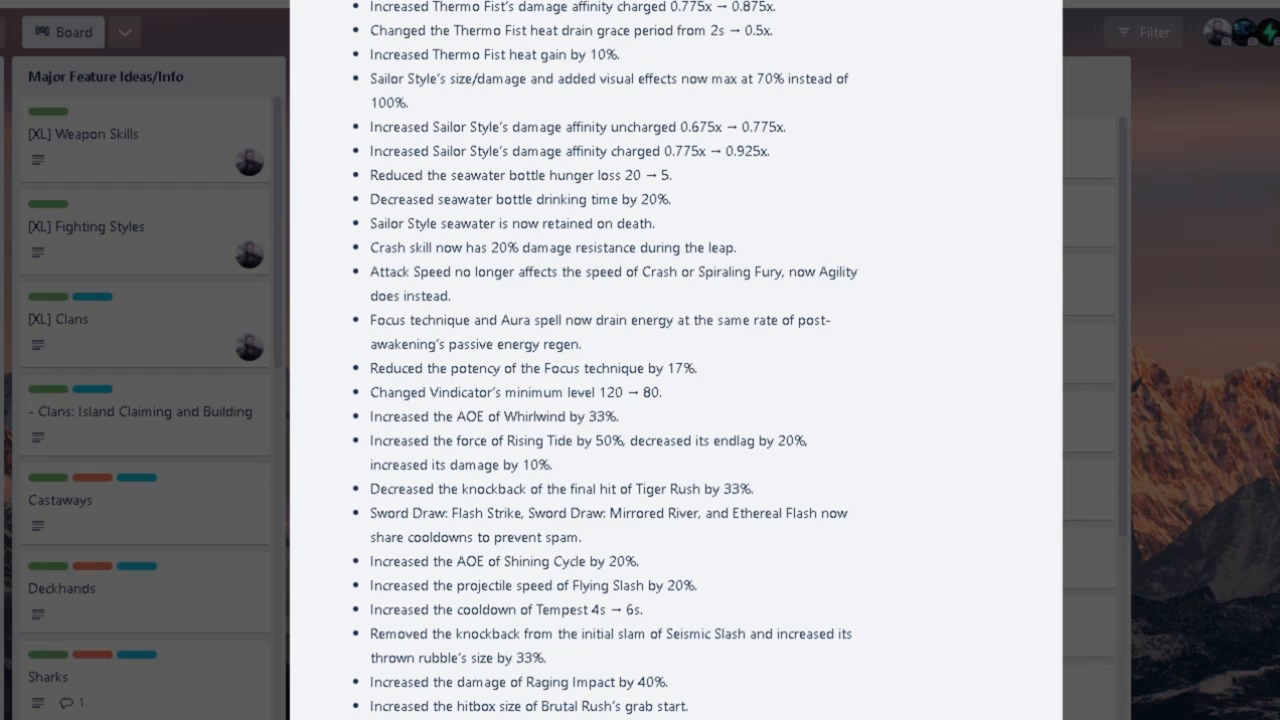
Scroll the Recent card to the v1.11.31 Piercing Shot AOE/cooldown and max-length aiming AOE notes.
double_click(648, 390)
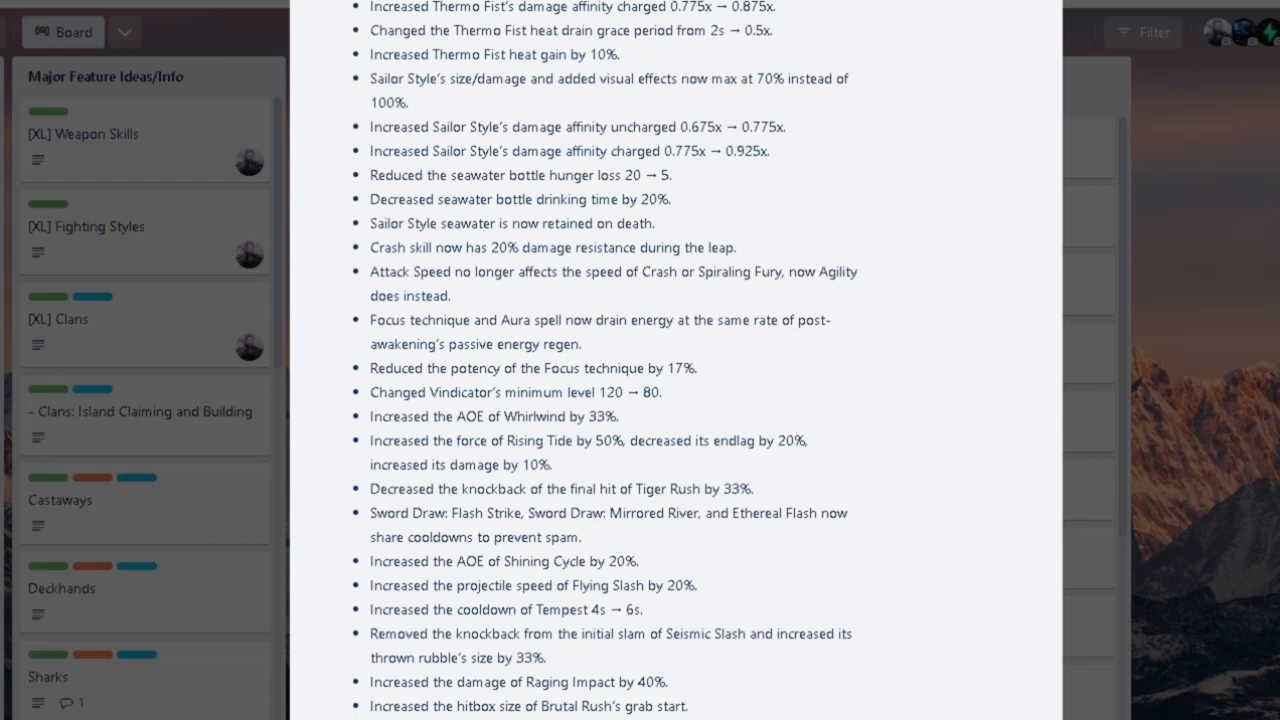
scroll("down", 3)
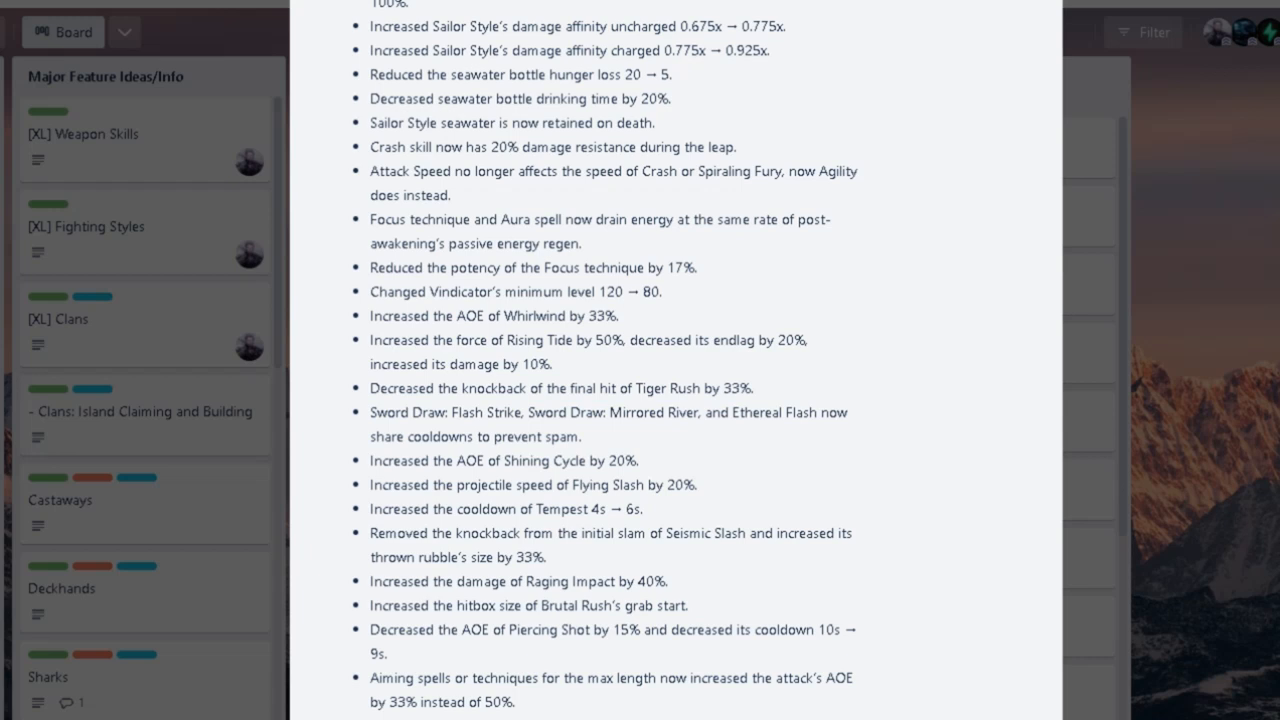
Scroll to the v1.11.31 additive multipliers, health restore on kill and dodge stamina notes.
left_click(372, 412)
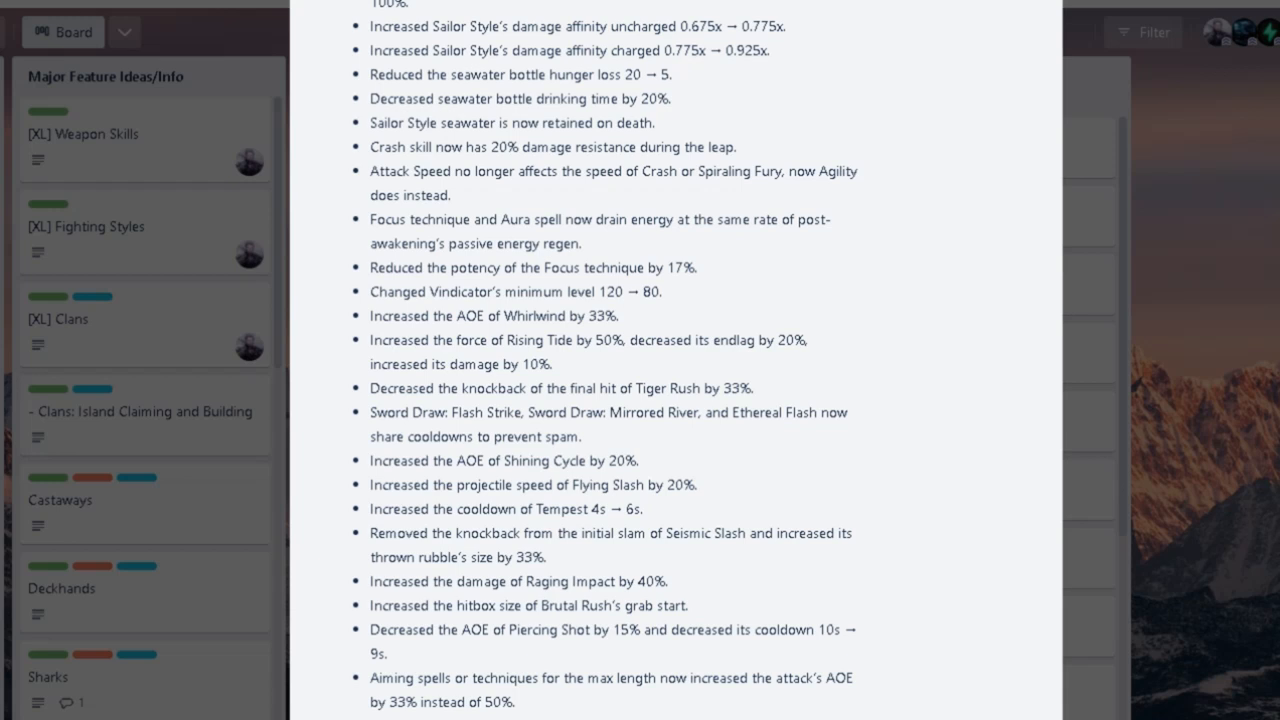
scroll("down", 3)
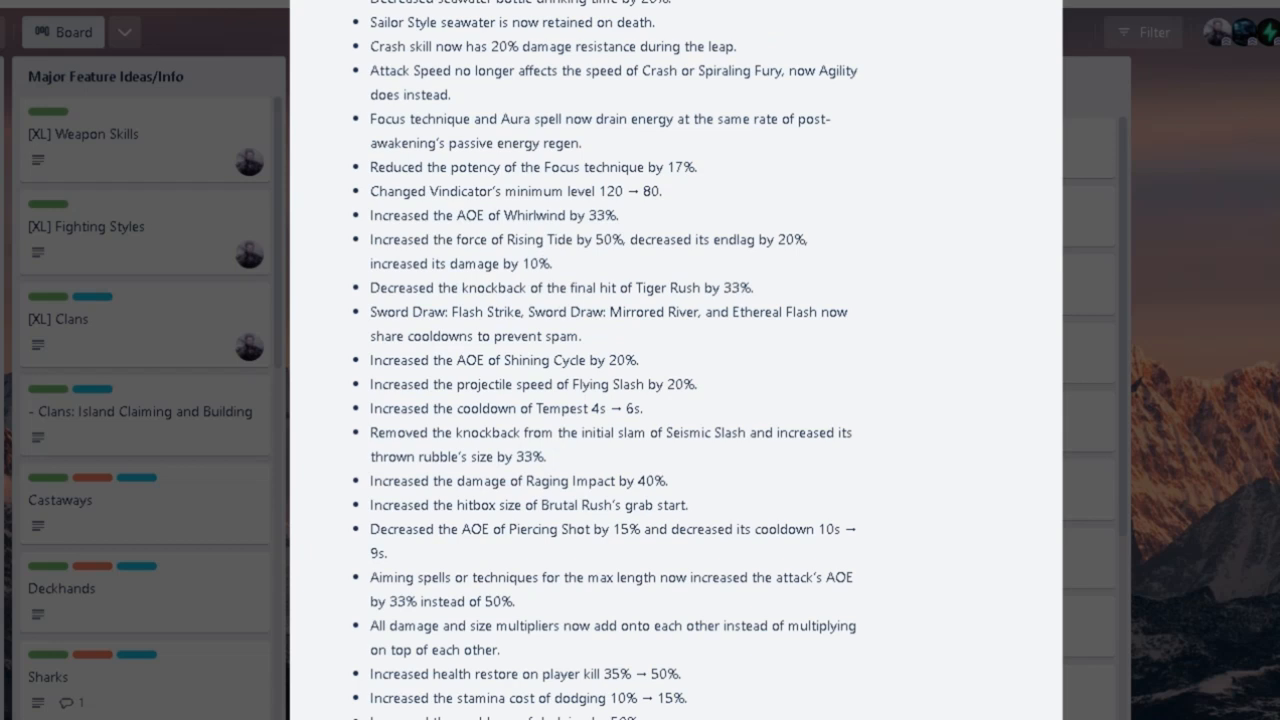
scroll("down", 3)
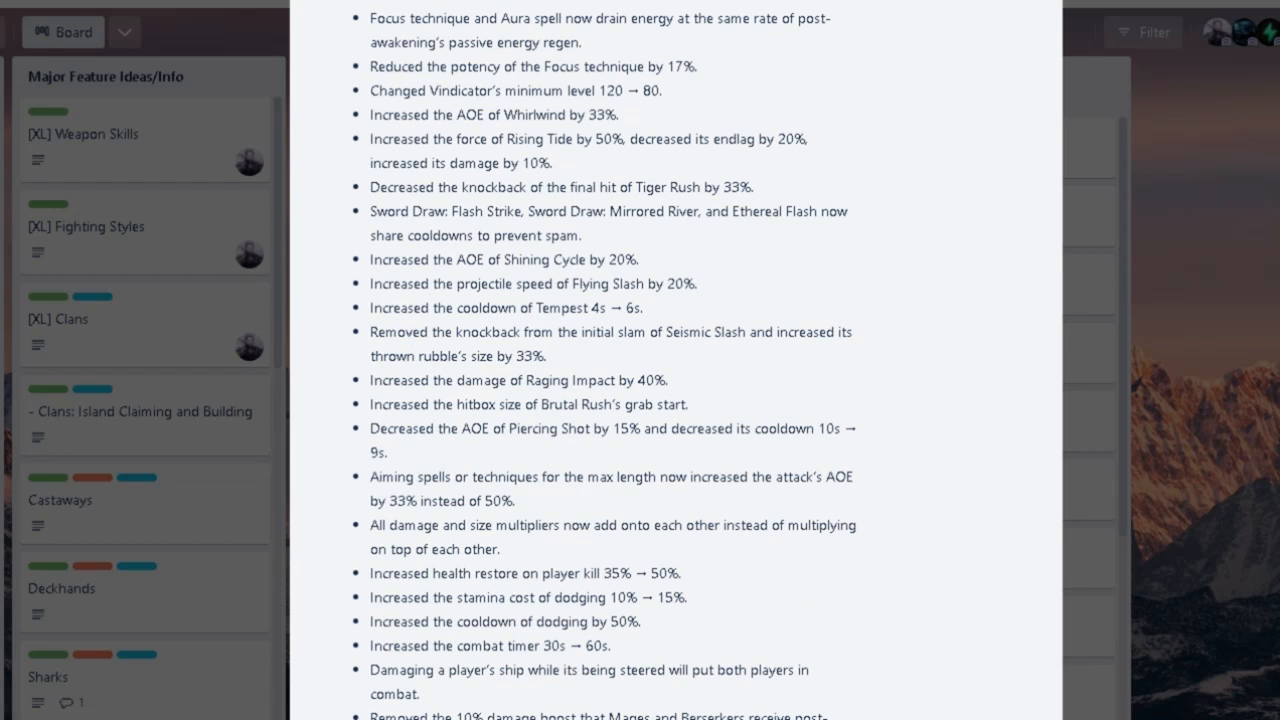
double_click(402, 428)
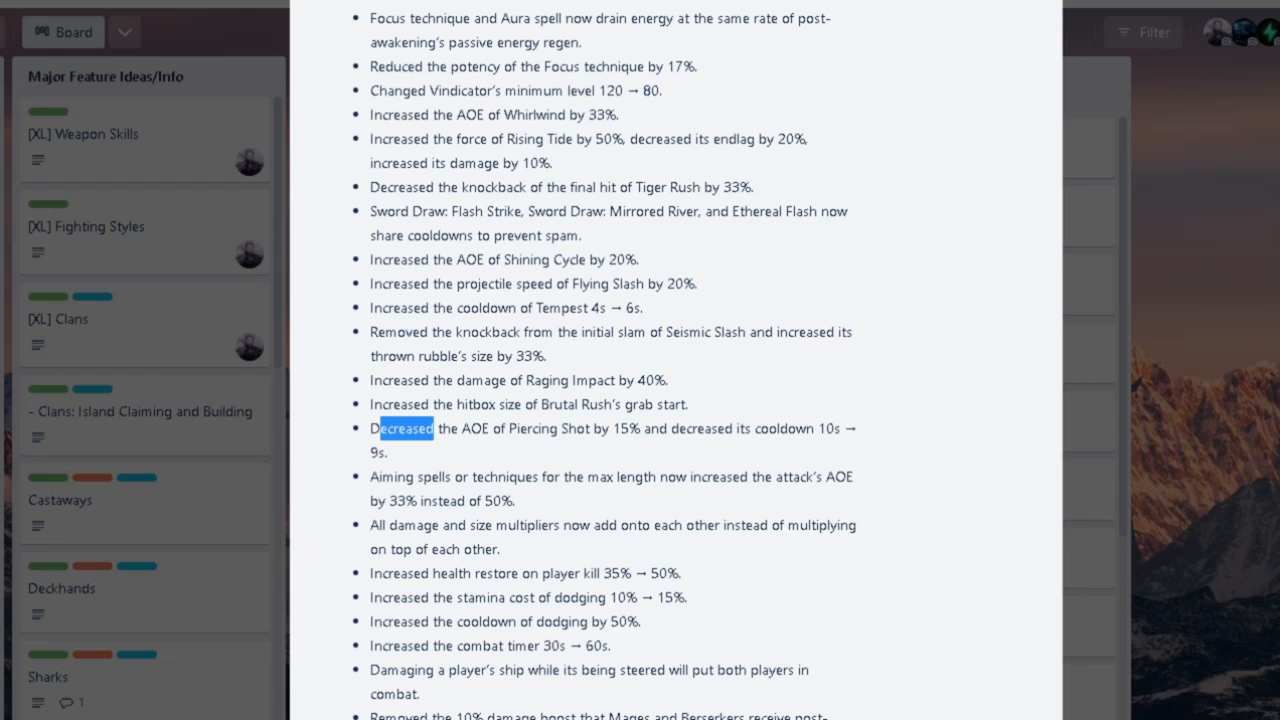
scroll("down", 3)
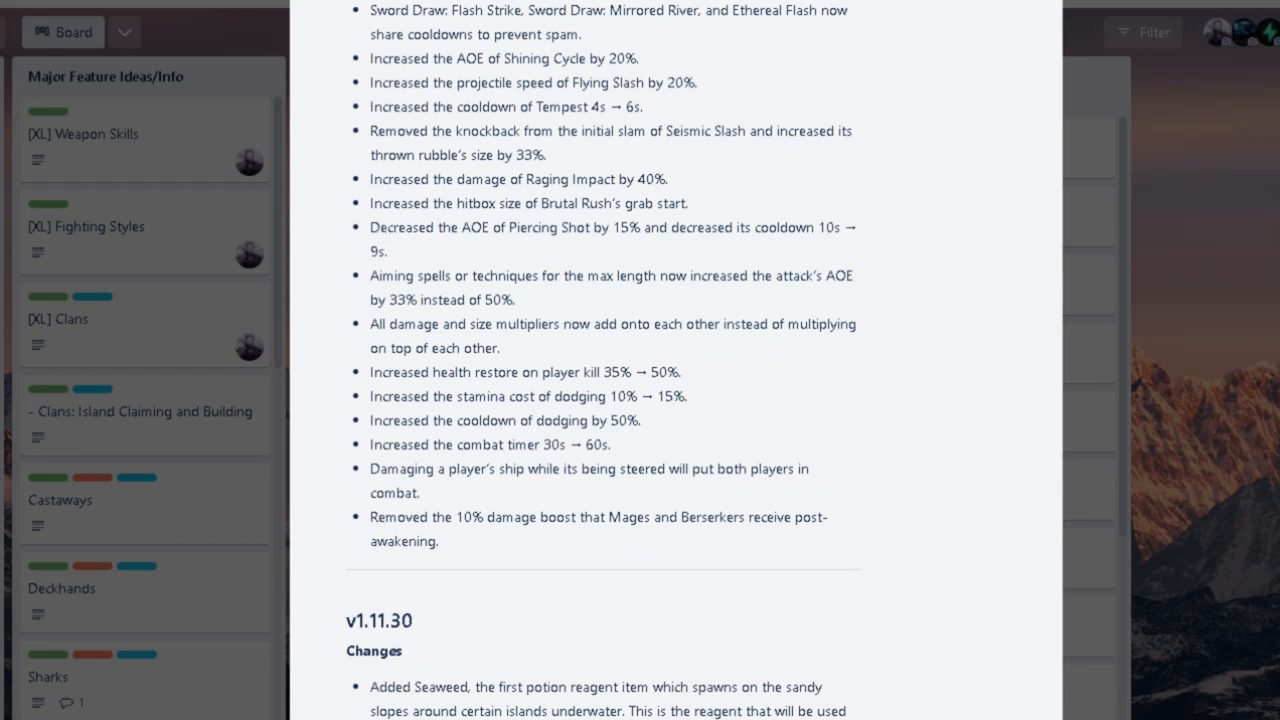
scroll("up", 3)
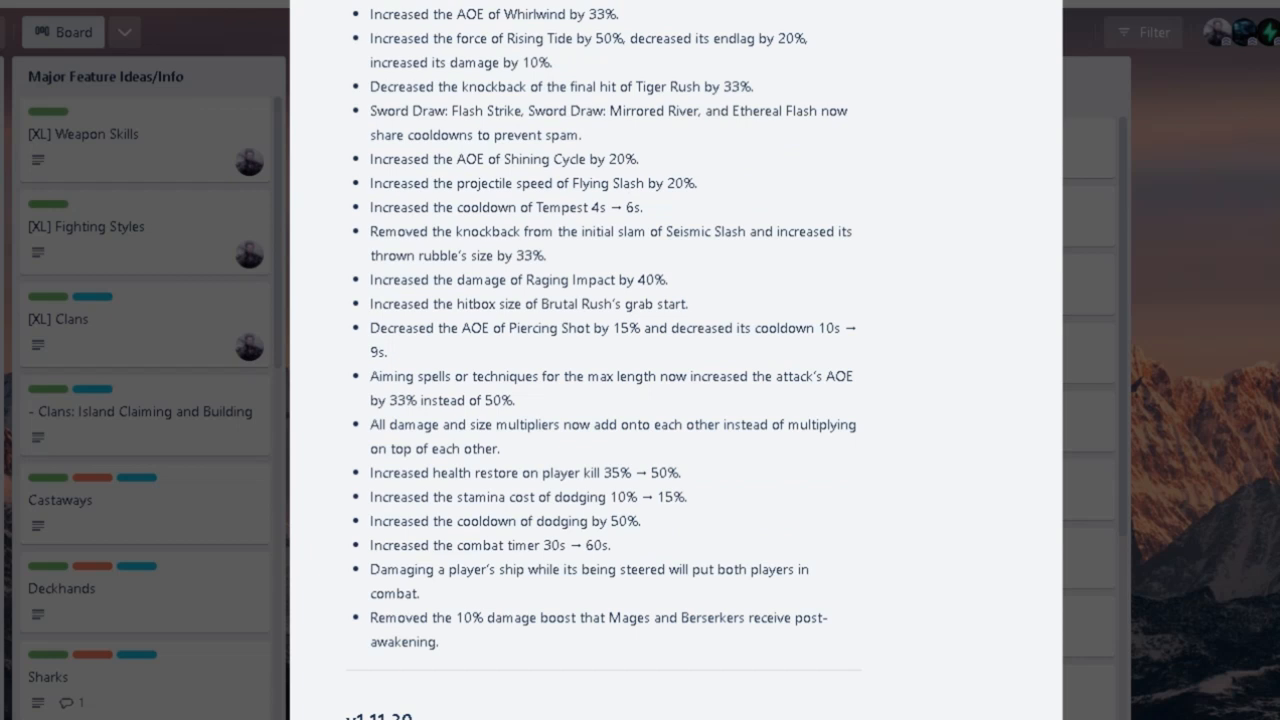
double_click(660, 472)
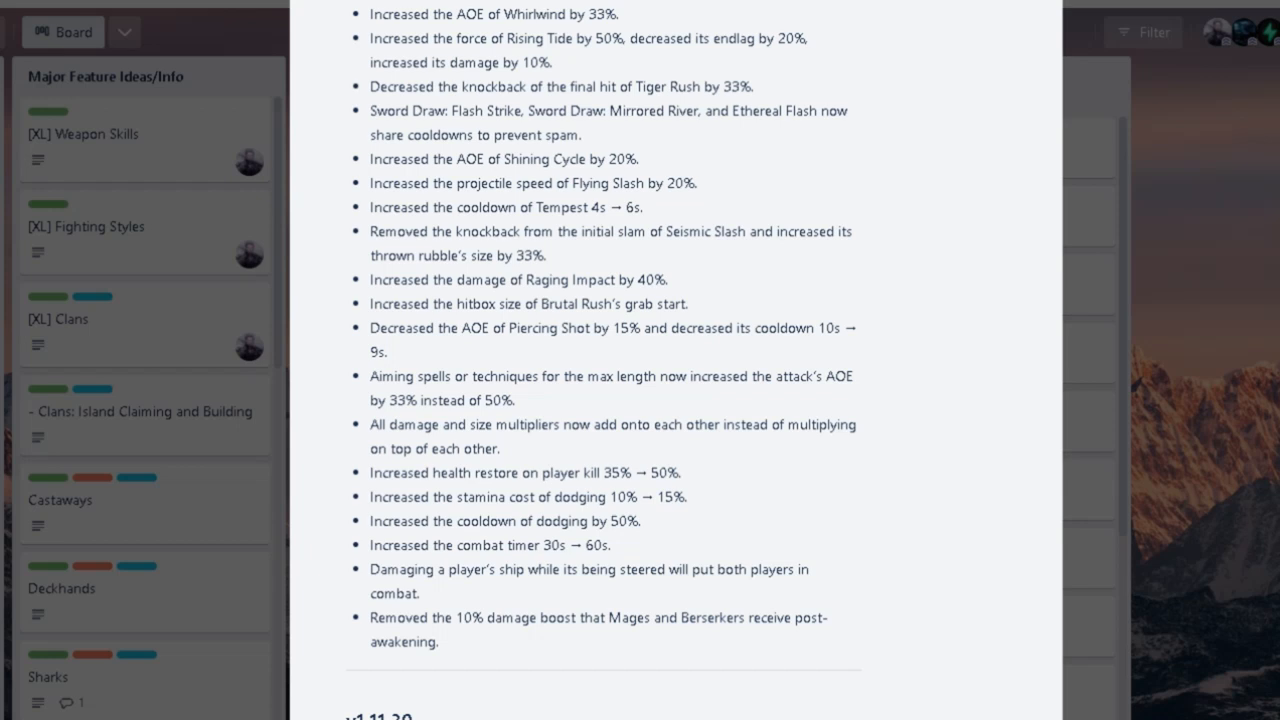
scroll("down", 3)
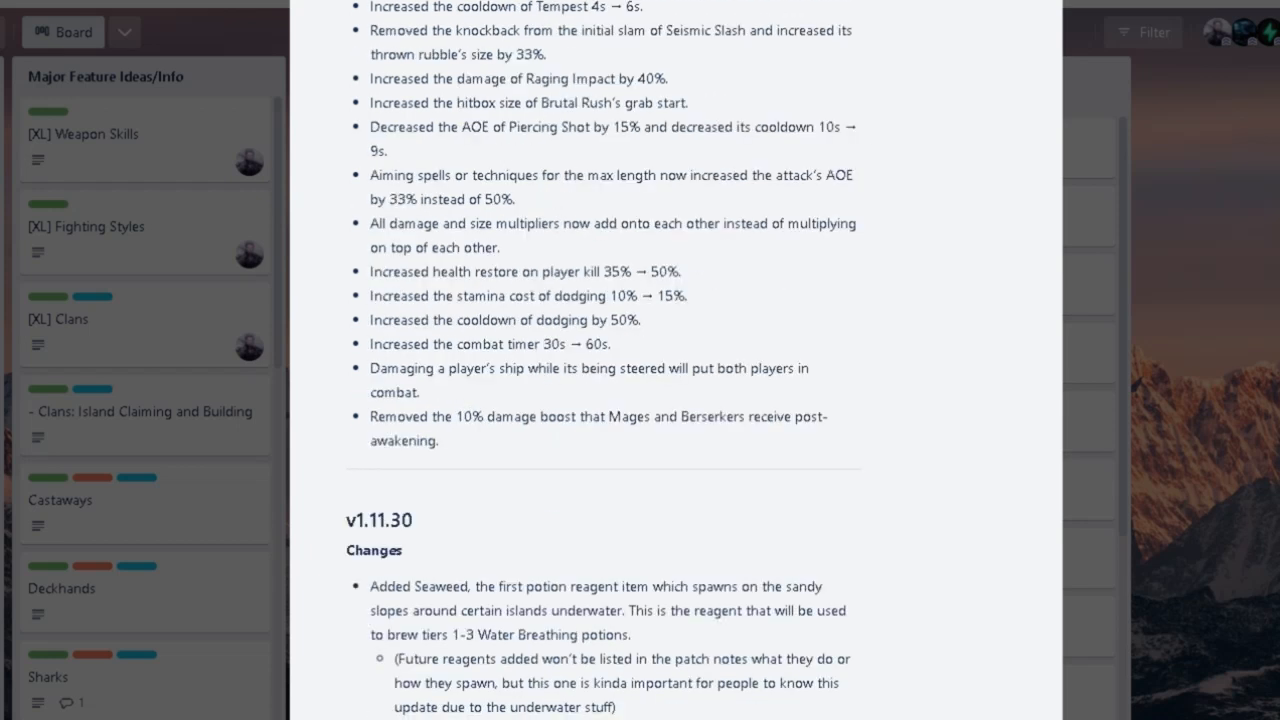
Scroll back up, then down through the v1.11.30 potion-brewing notes to the v1.11.29 heading.
scroll("up", 3)
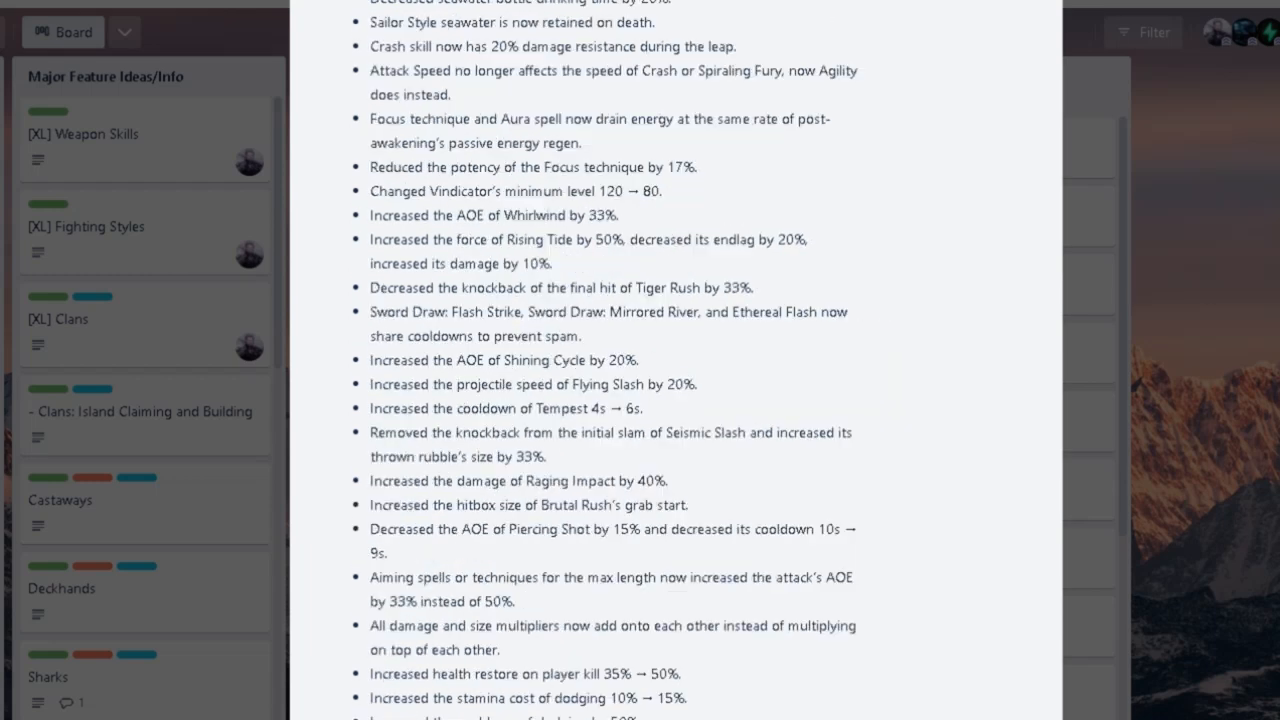
scroll("up", 3)
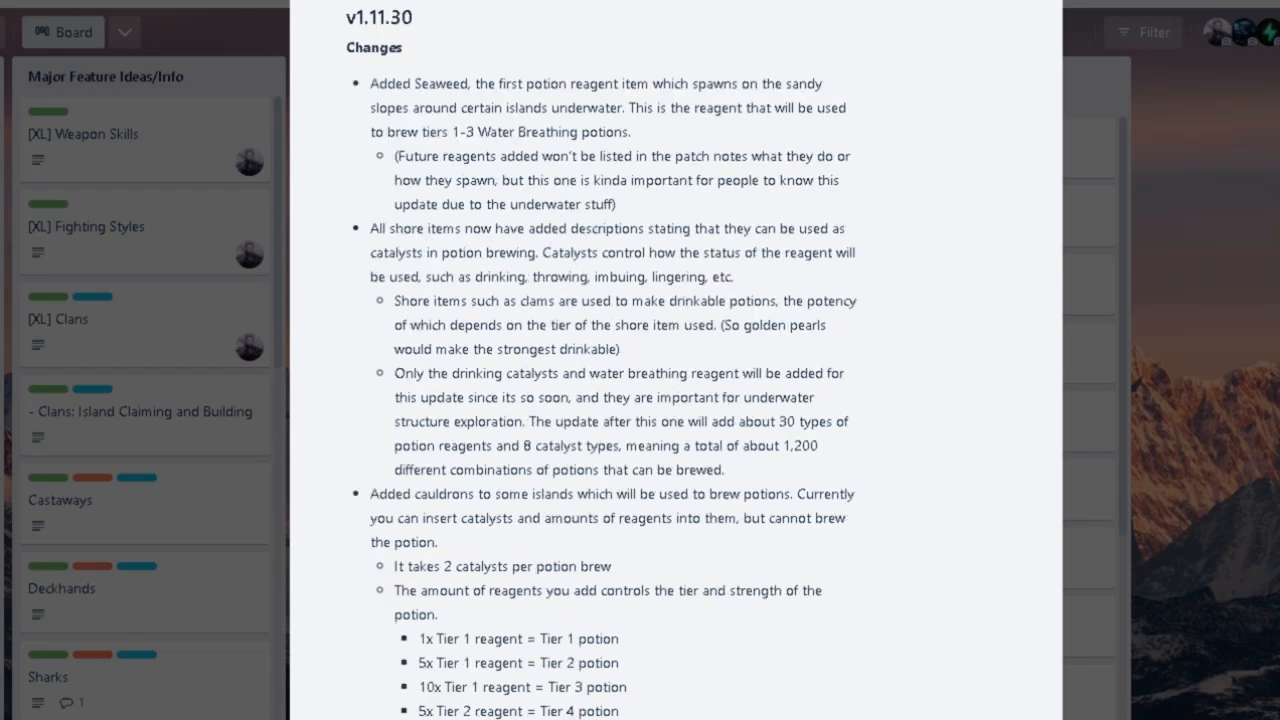
scroll("up", 3)
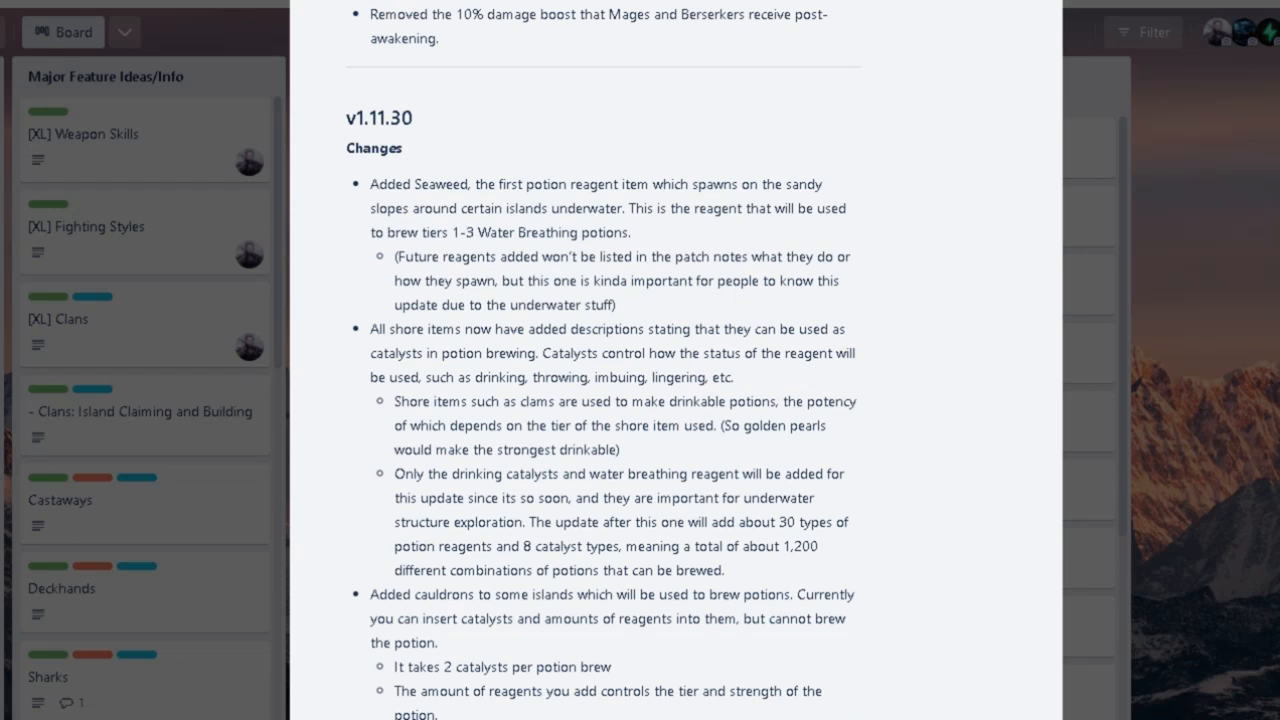
scroll("up", 3)
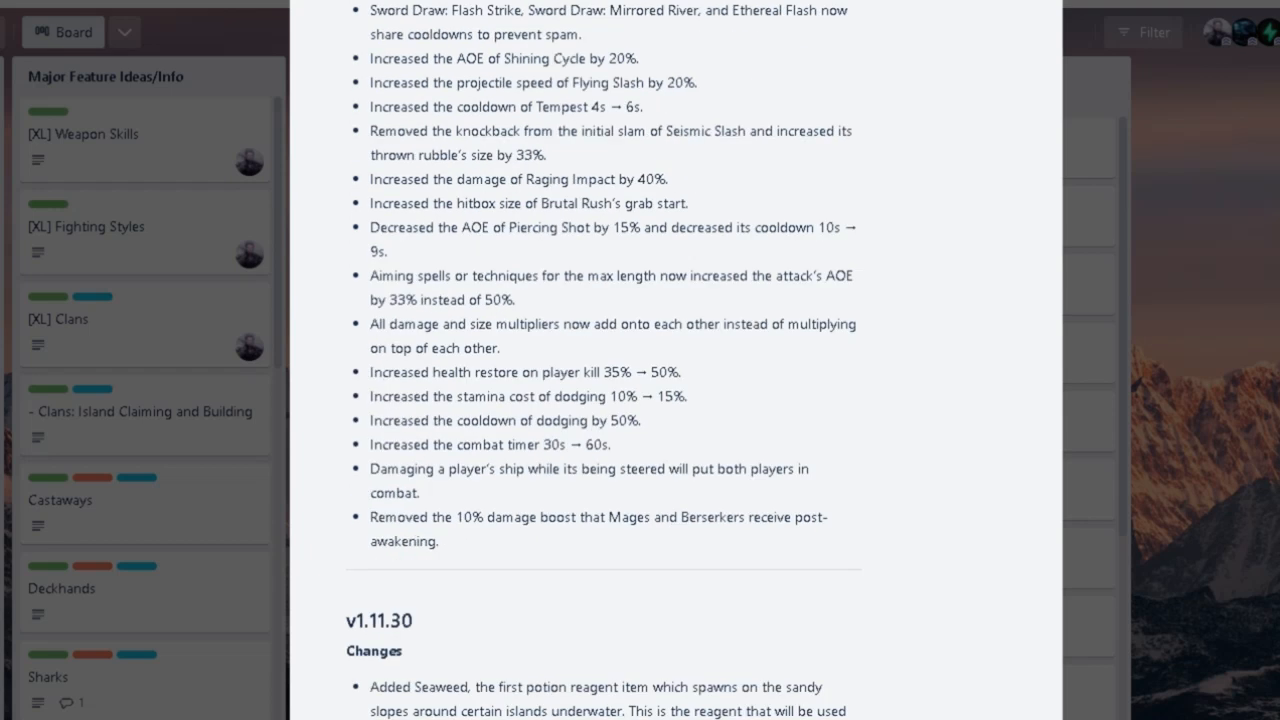
scroll("down", 3)
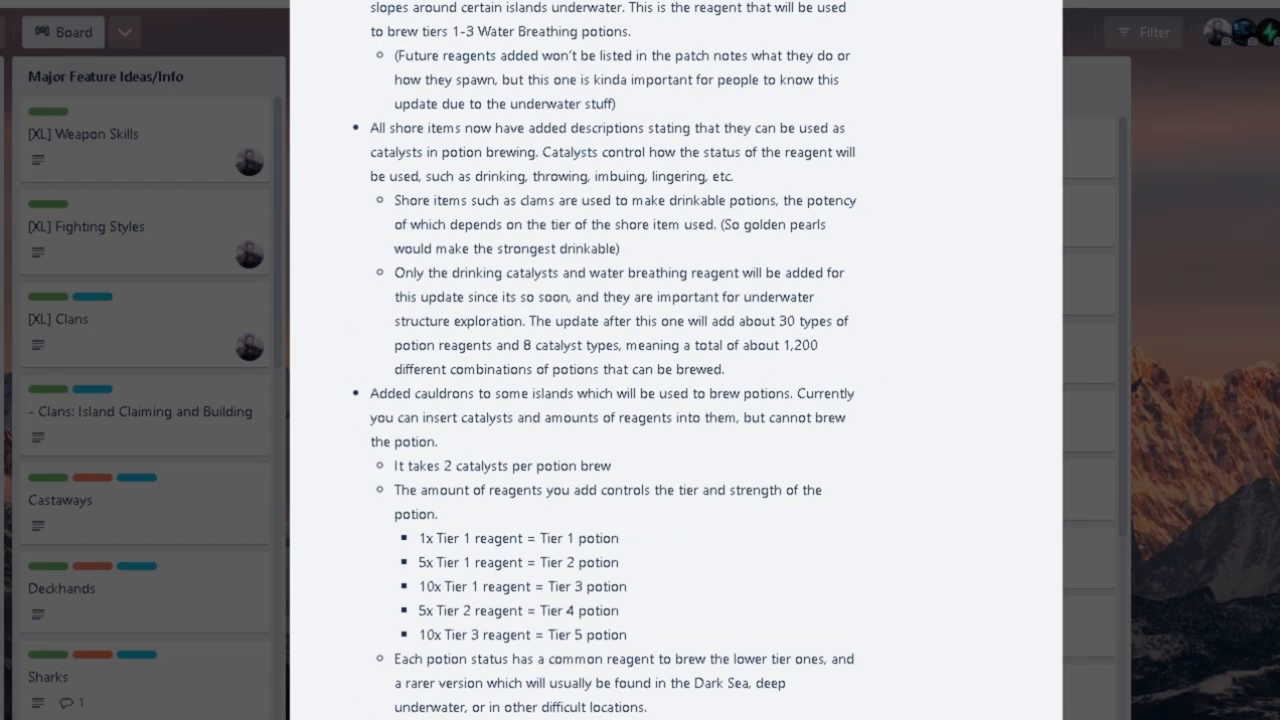
scroll("down", 3)
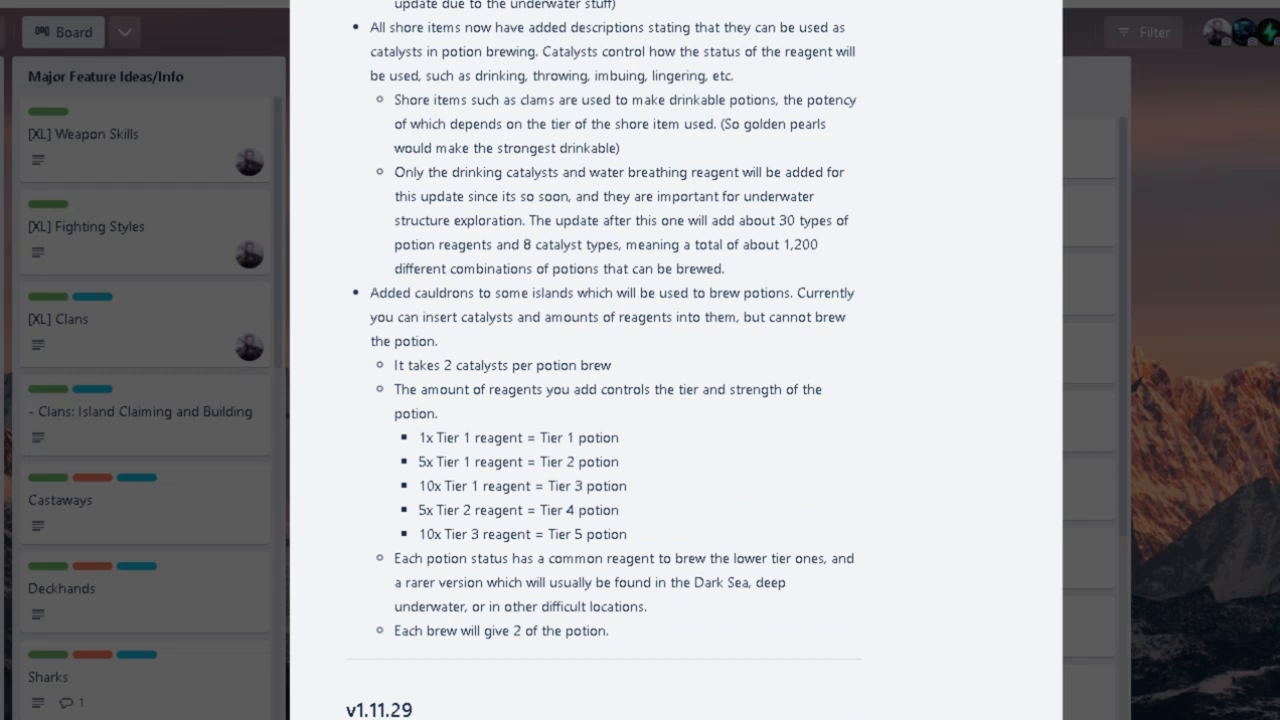
scroll("up", 3)
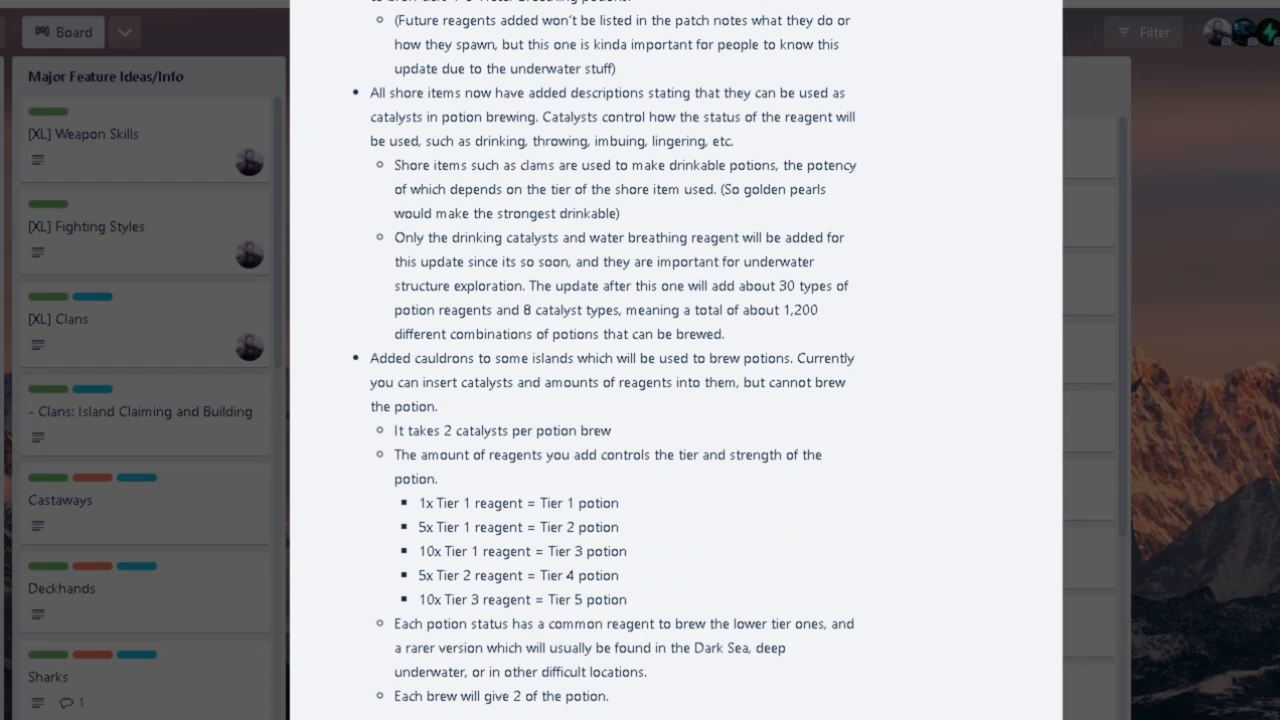
scroll("up", 3)
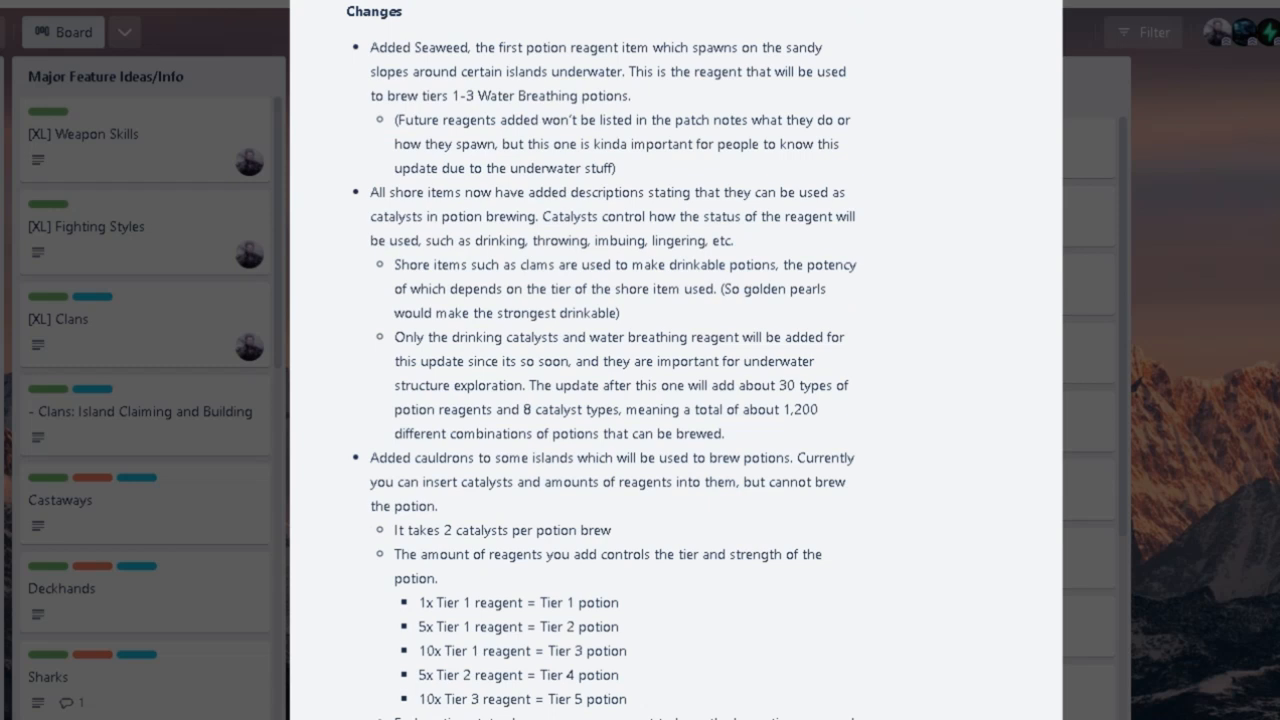
scroll("up", 3)
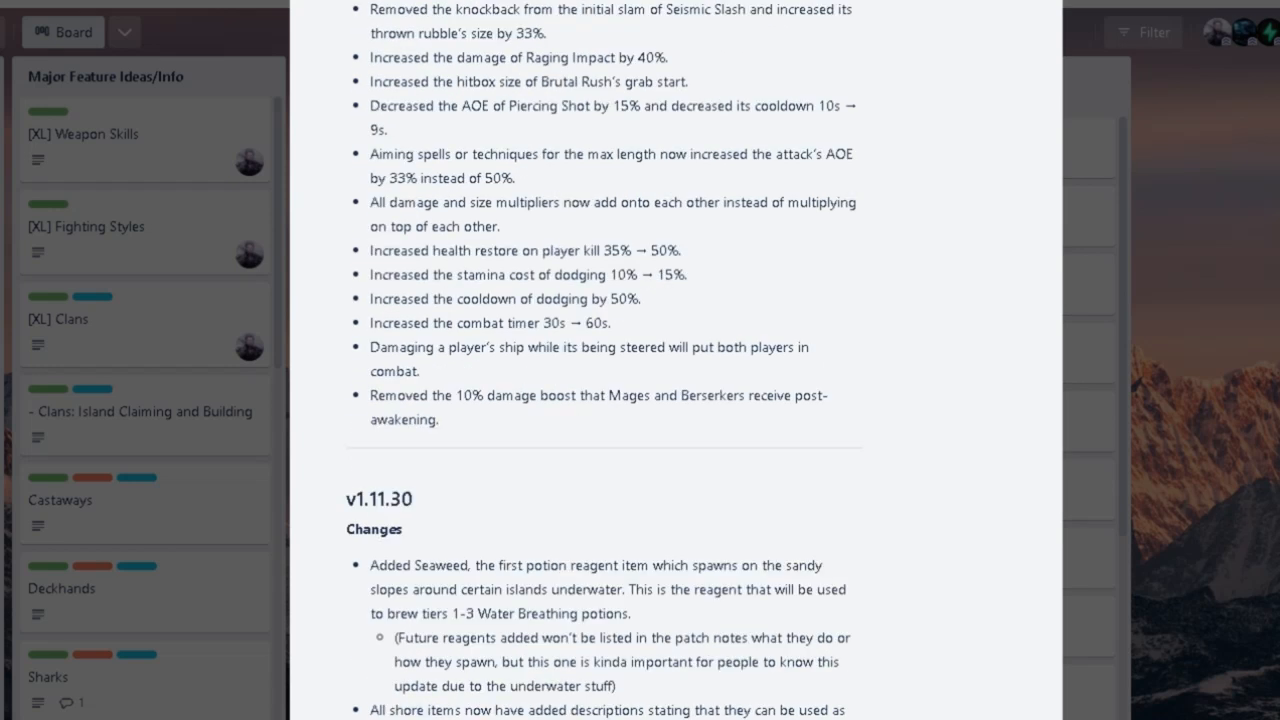
scroll("down", 3)
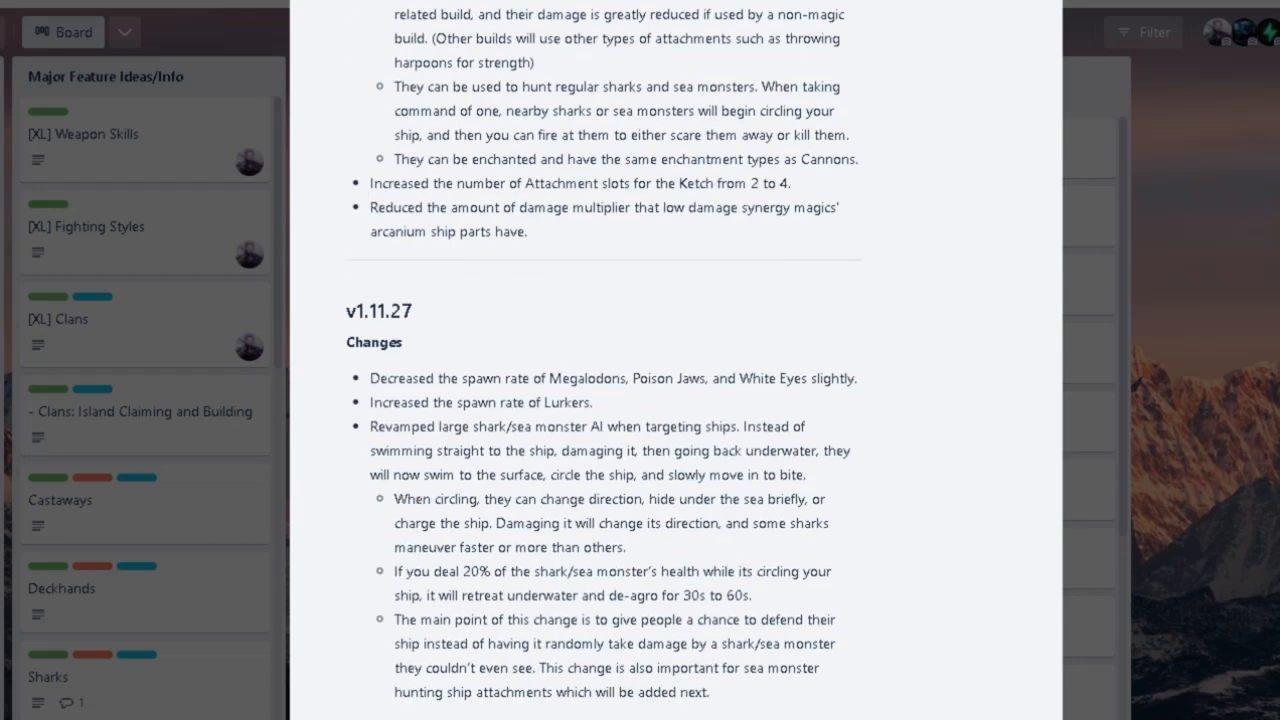
scroll("down", 3)
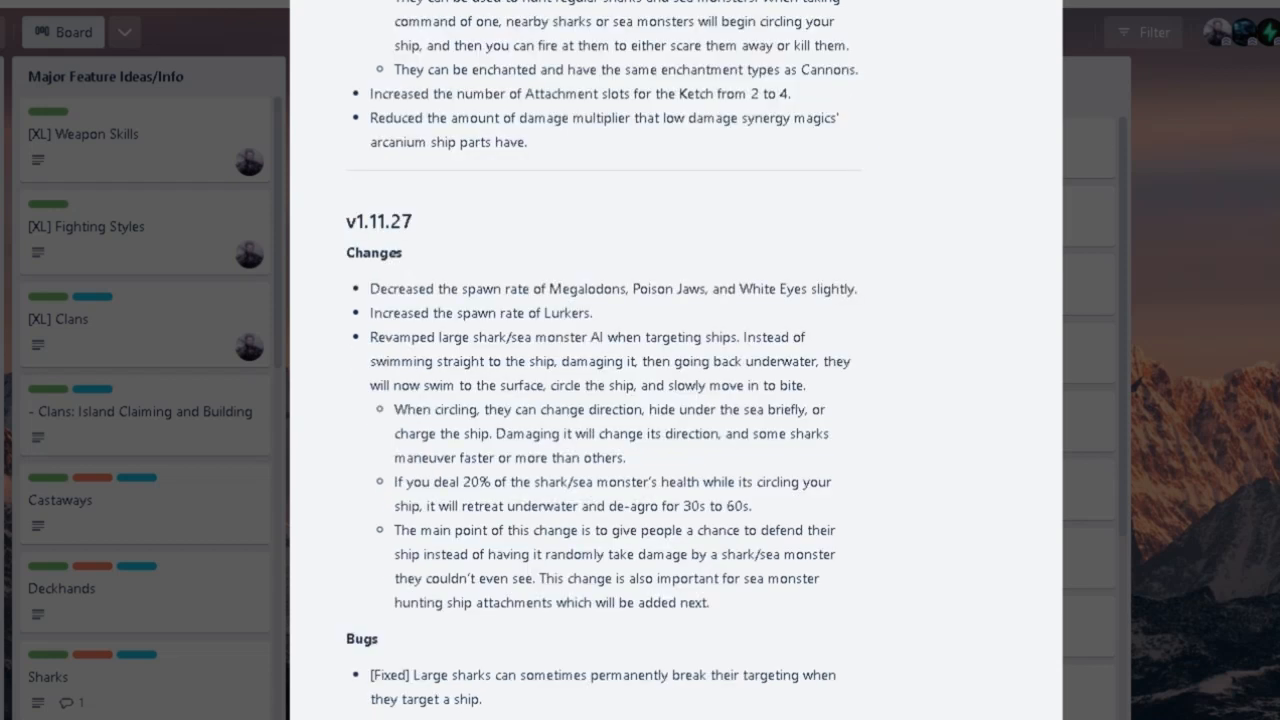
scroll("down", 3)
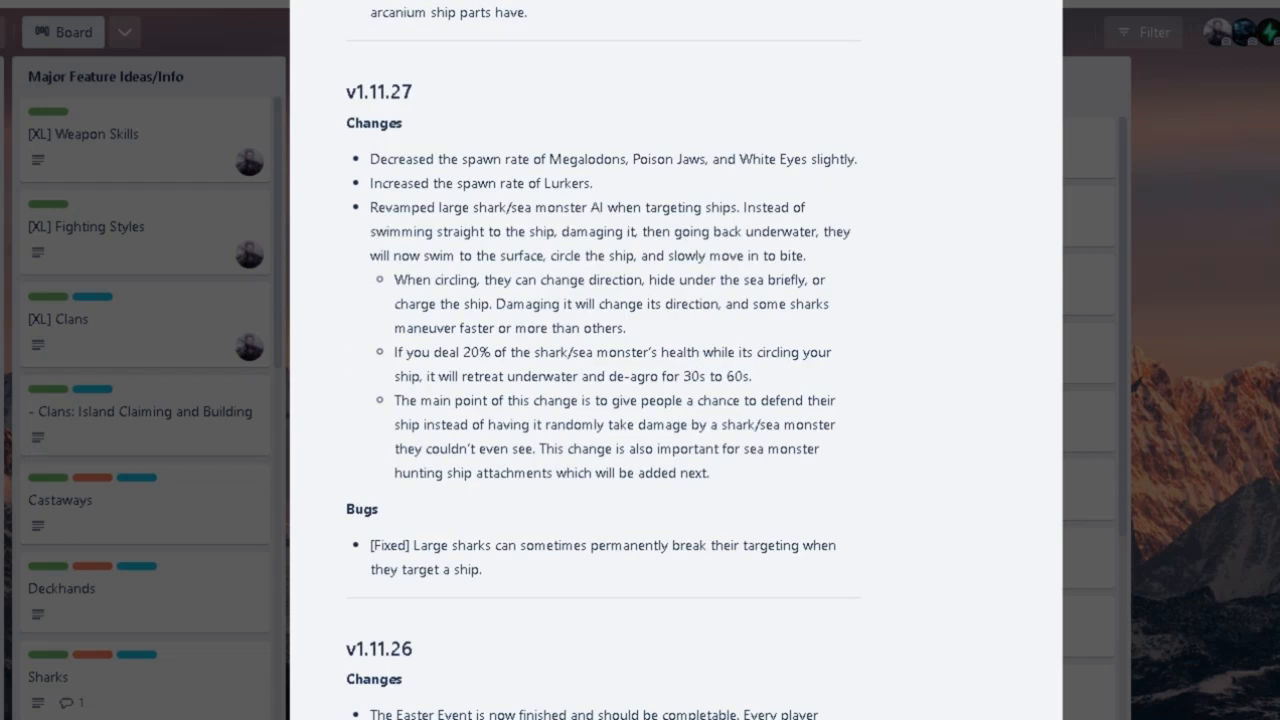
scroll("up", 3)
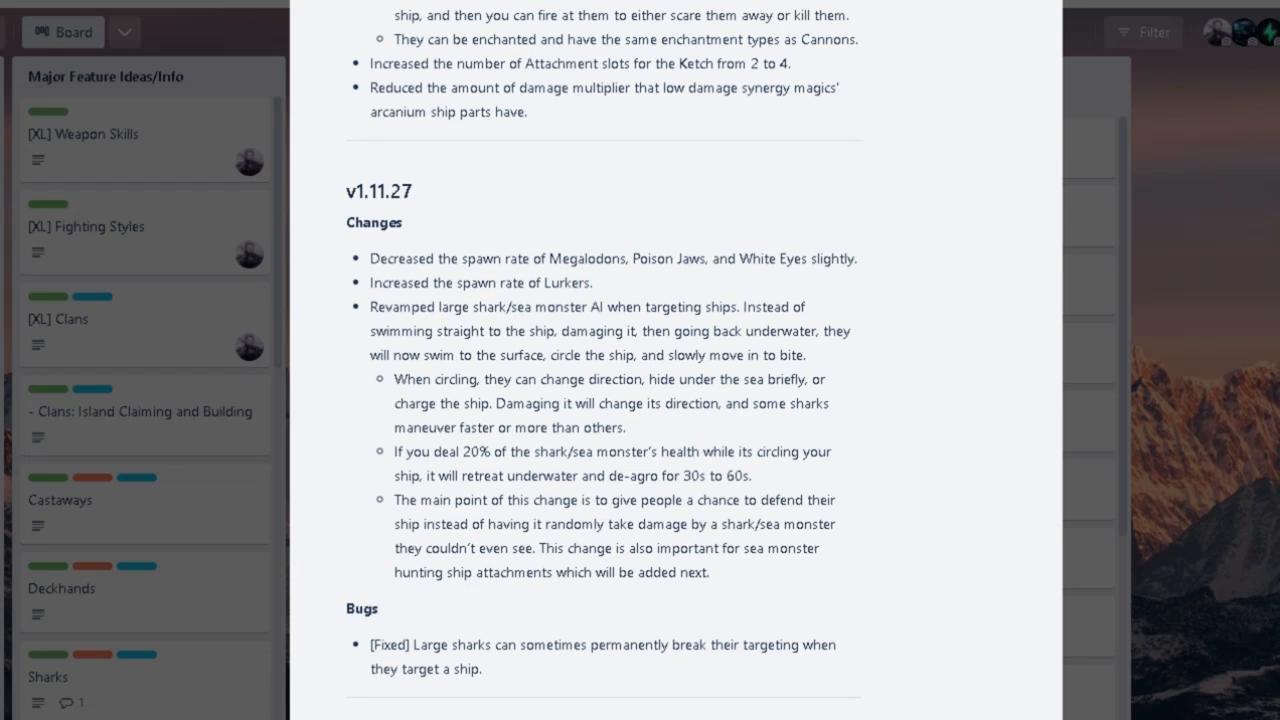
scroll("down", 3)
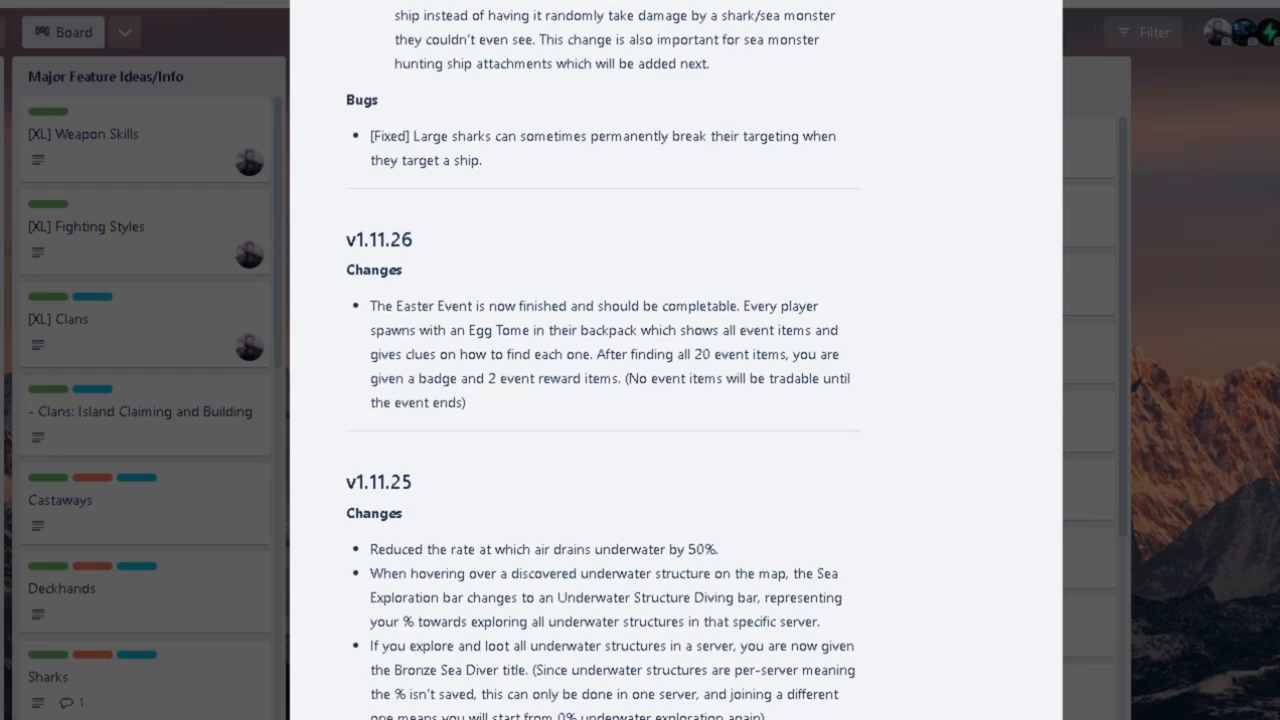
scroll("down", 3)
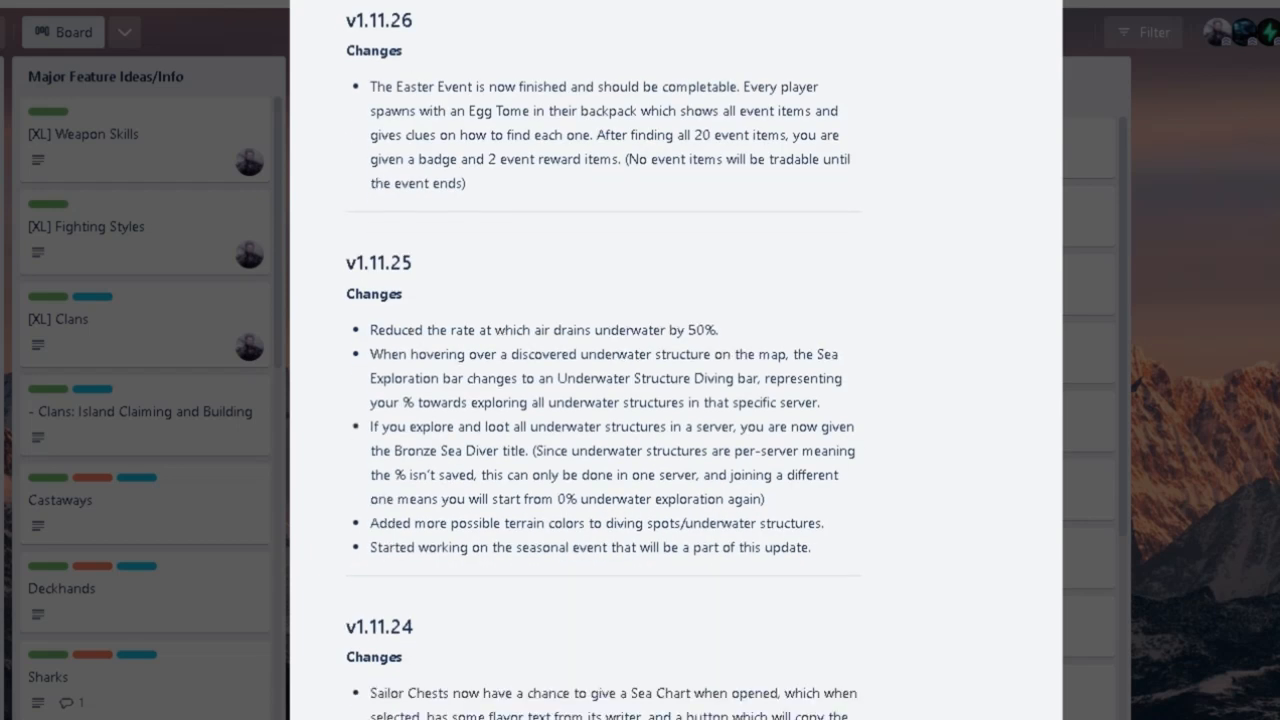
scroll("down", 3)
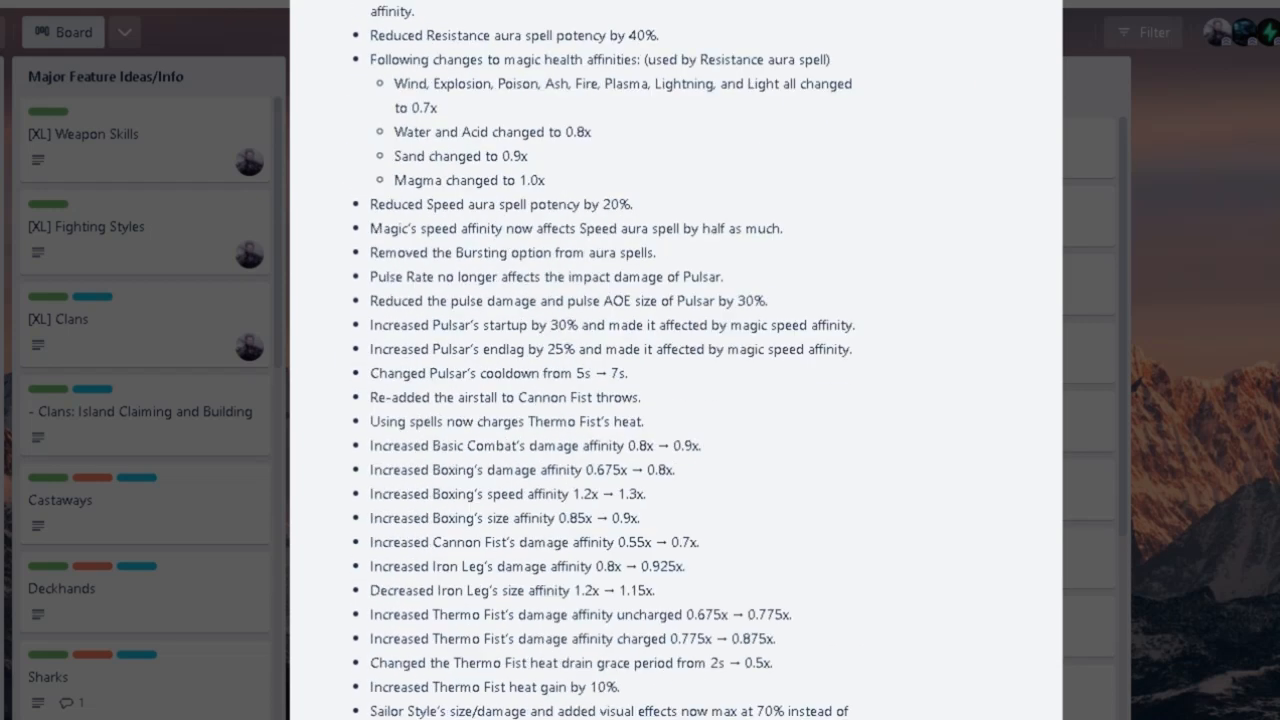
scroll("up", 3)
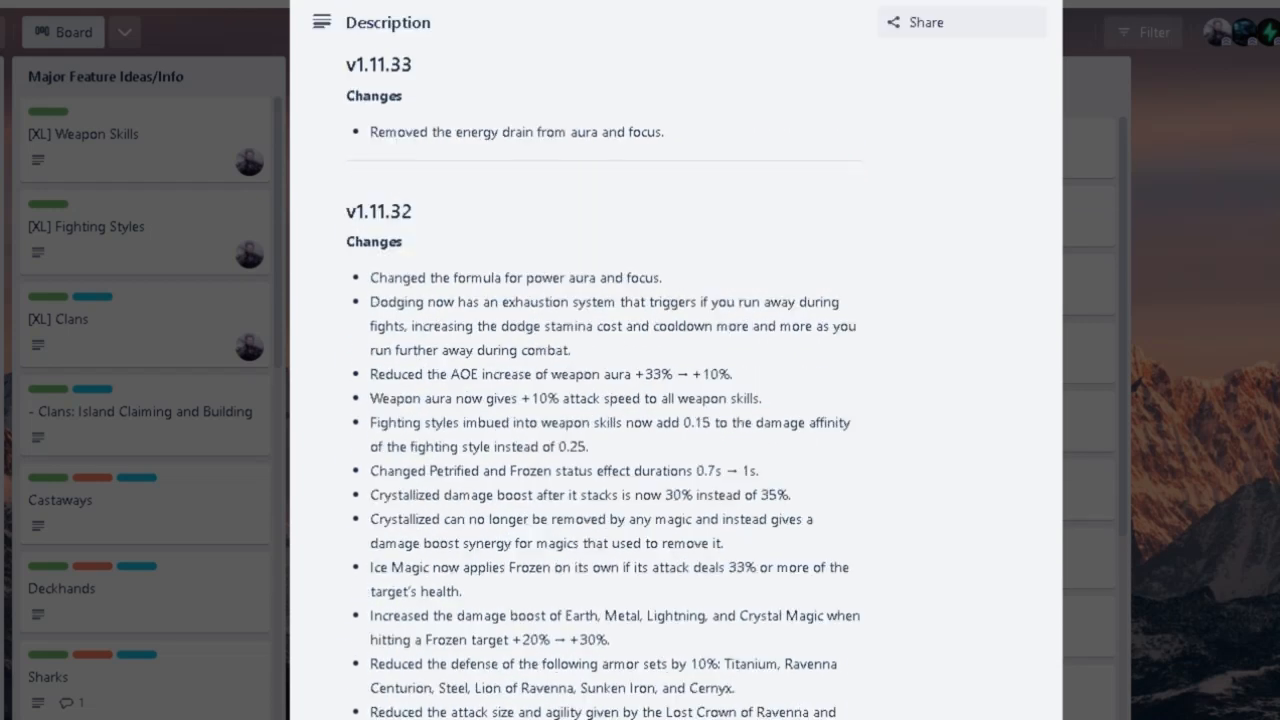